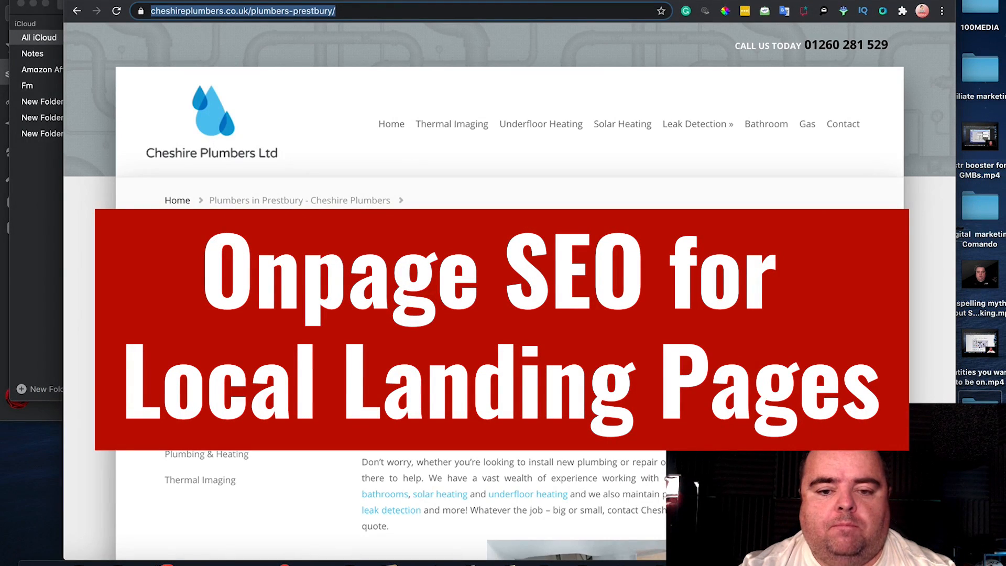
mouse_move(451, 123)
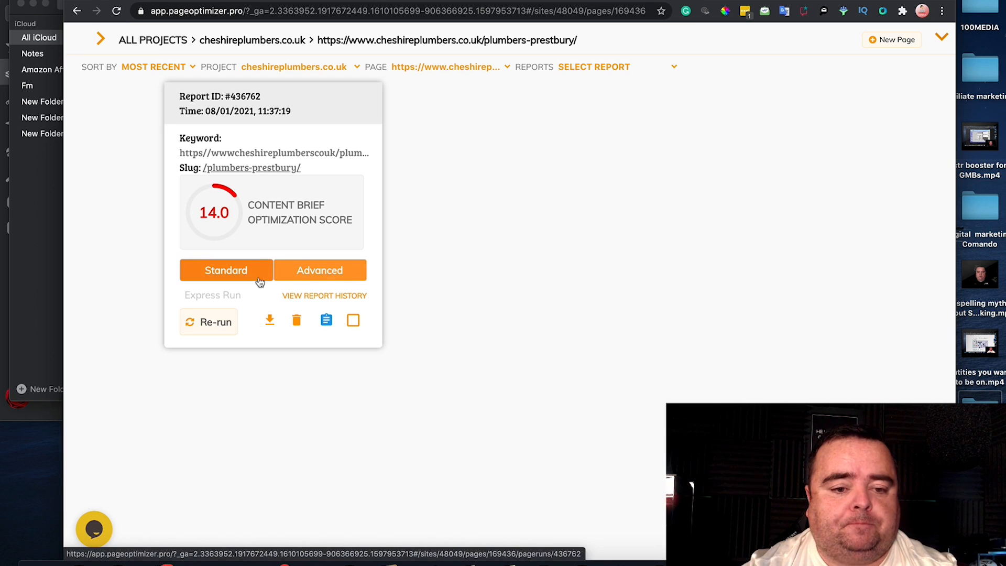
Step: Open the Standard brief for Prestbury and highlight the 880-word target against 643 words
left_click(226, 271)
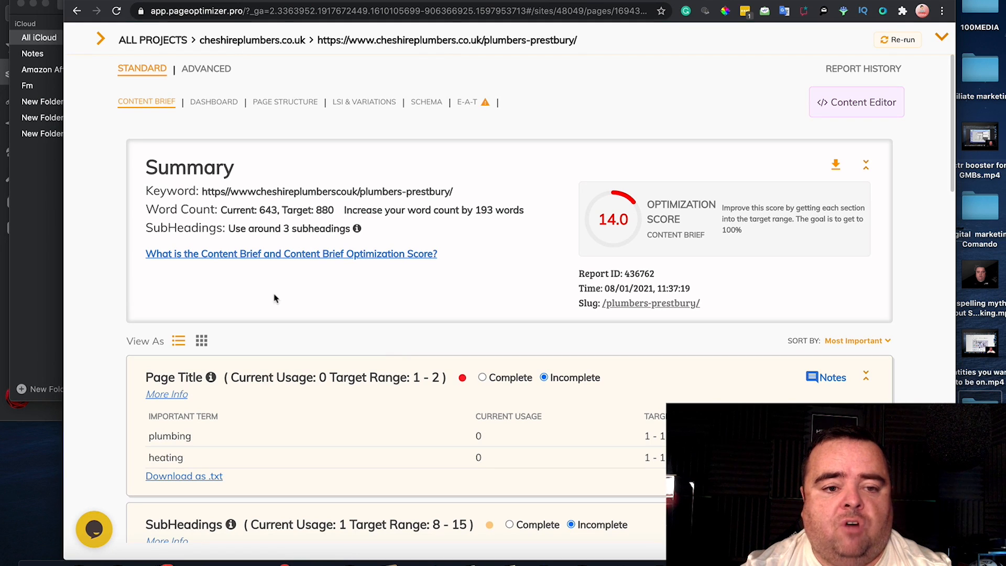
mouse_move(672, 220)
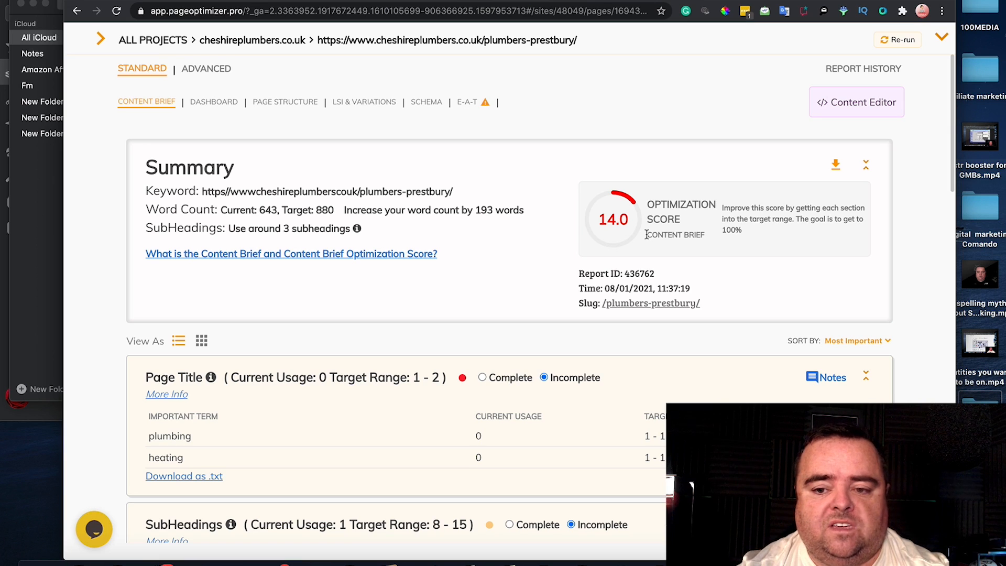
mouse_move(758, 234)
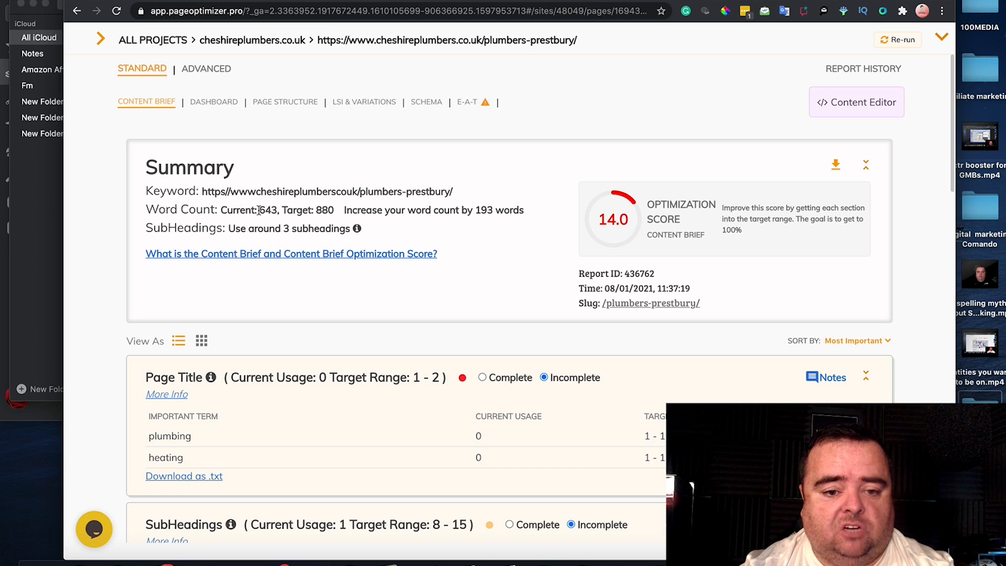
double_click(267, 209)
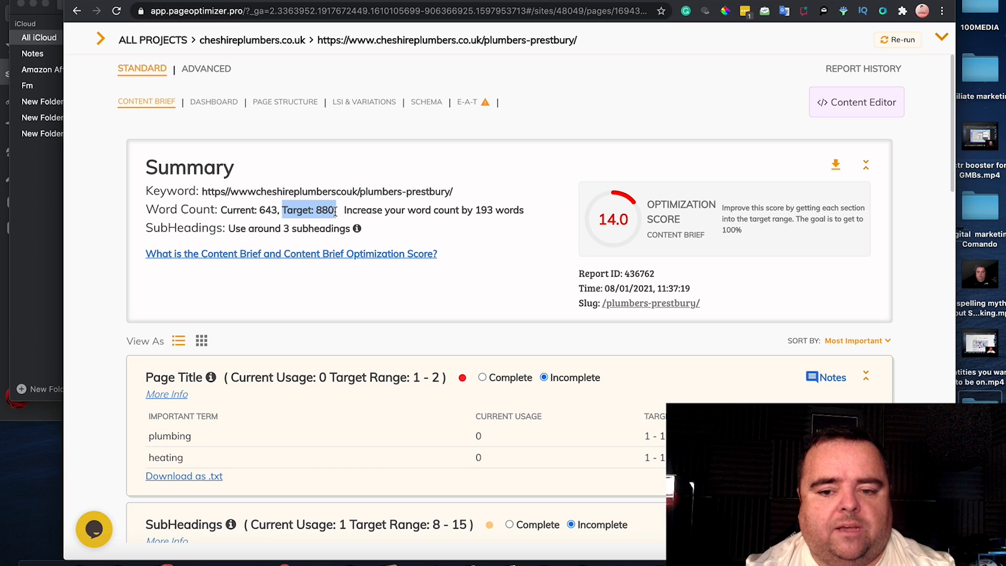
mouse_move(662, 384)
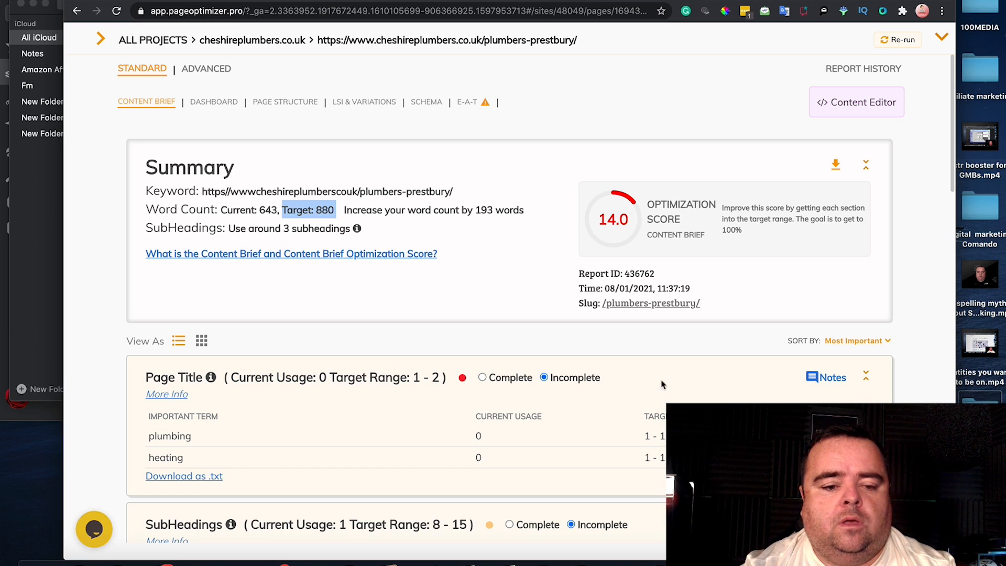
mouse_move(336, 442)
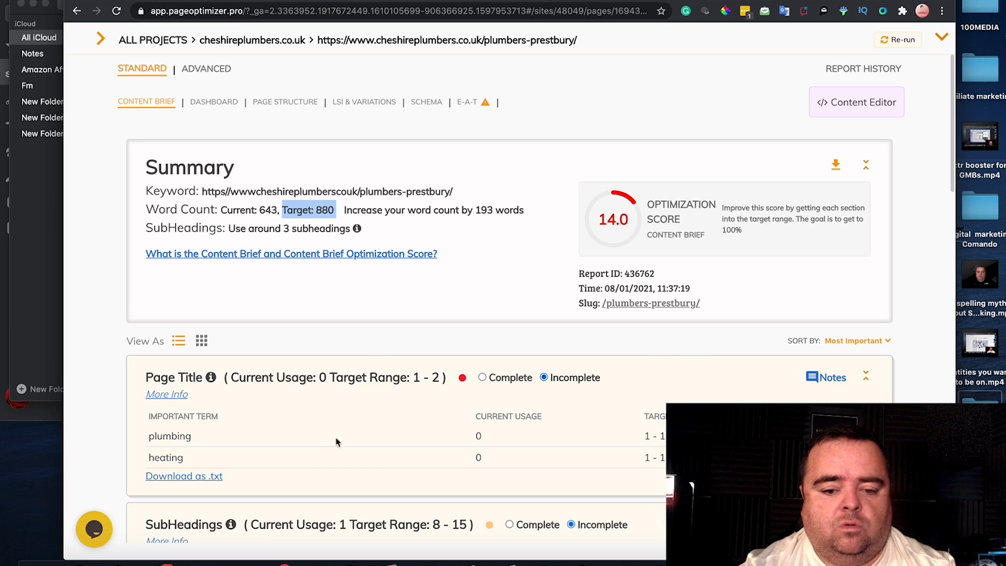
mouse_move(421, 454)
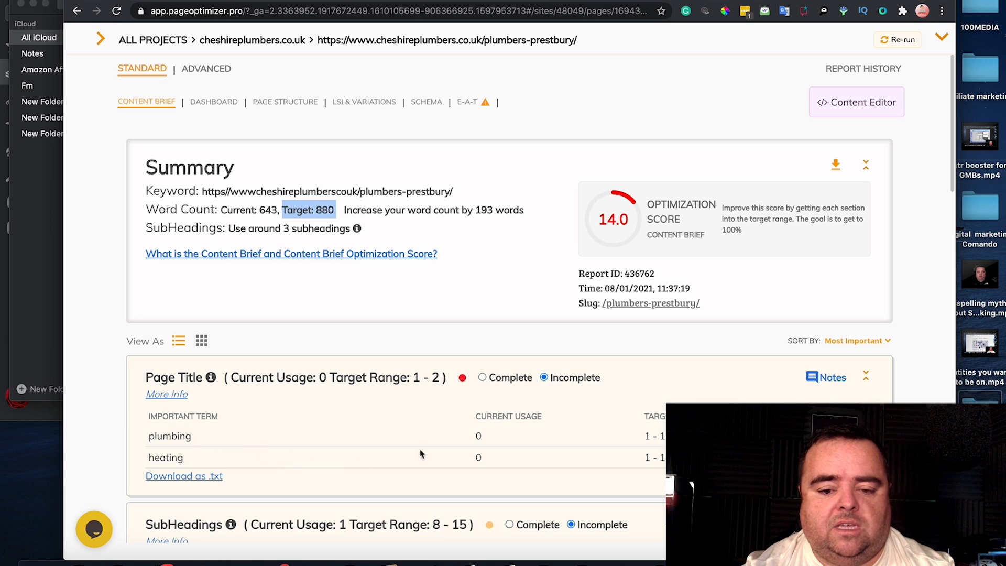
mouse_move(511, 442)
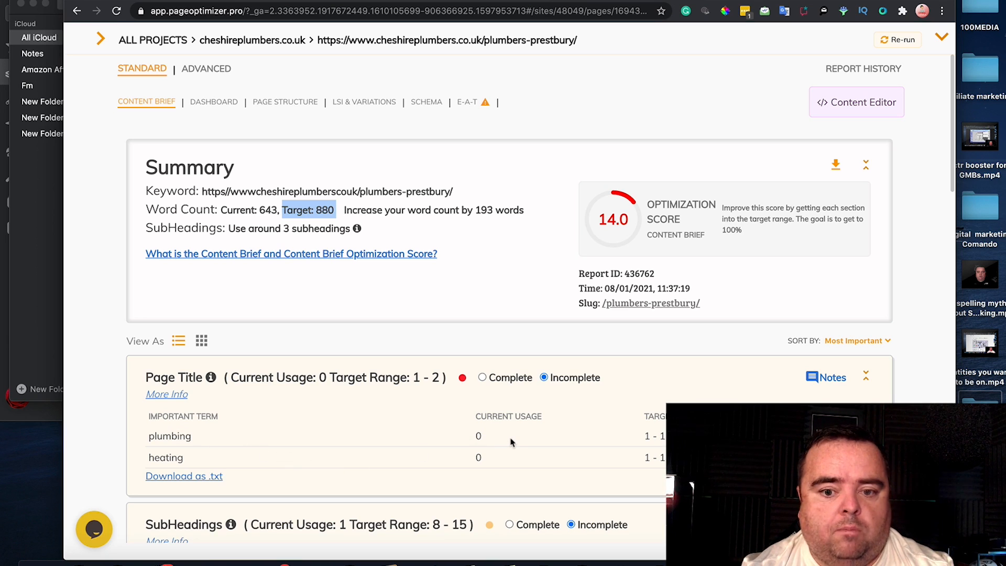
mouse_move(576, 471)
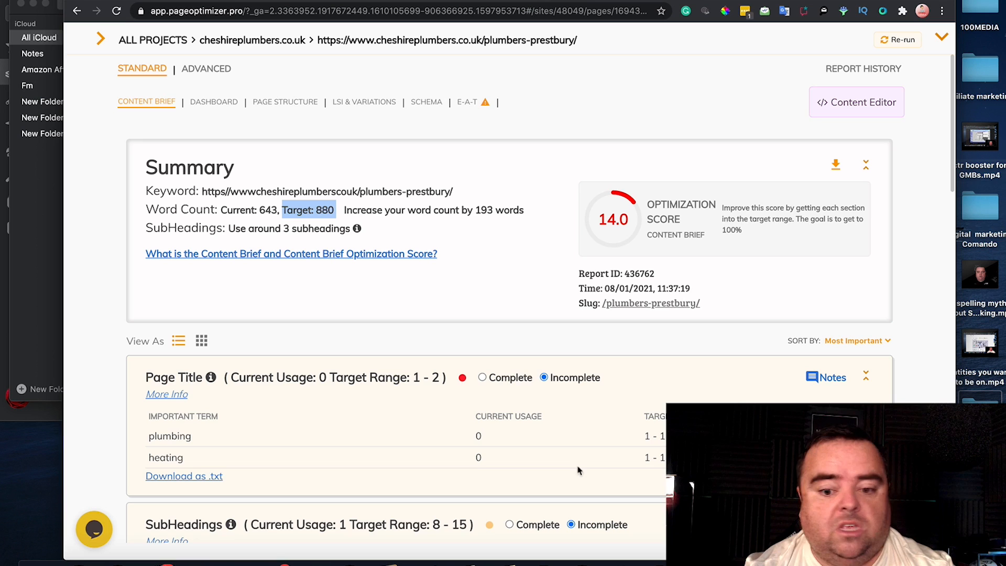
mouse_move(578, 430)
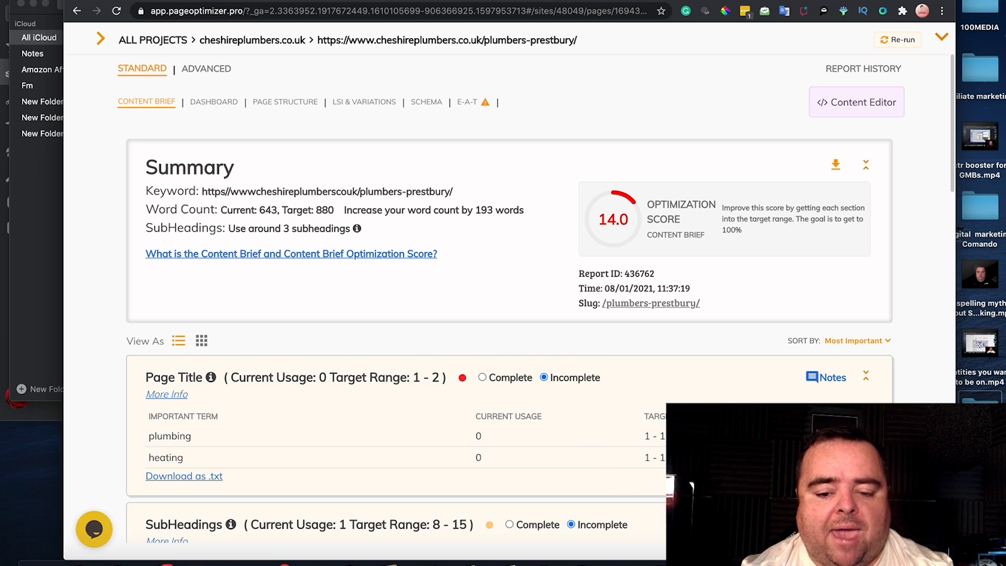
Step: Review the subheading and main content term usage tables for the Prestbury page
scroll("down", 3)
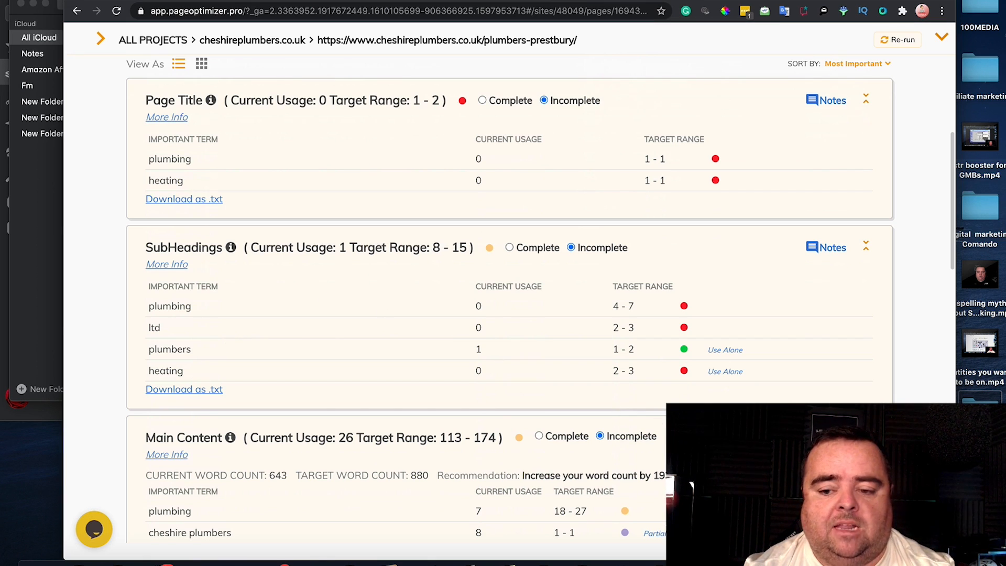
scroll("down", 3)
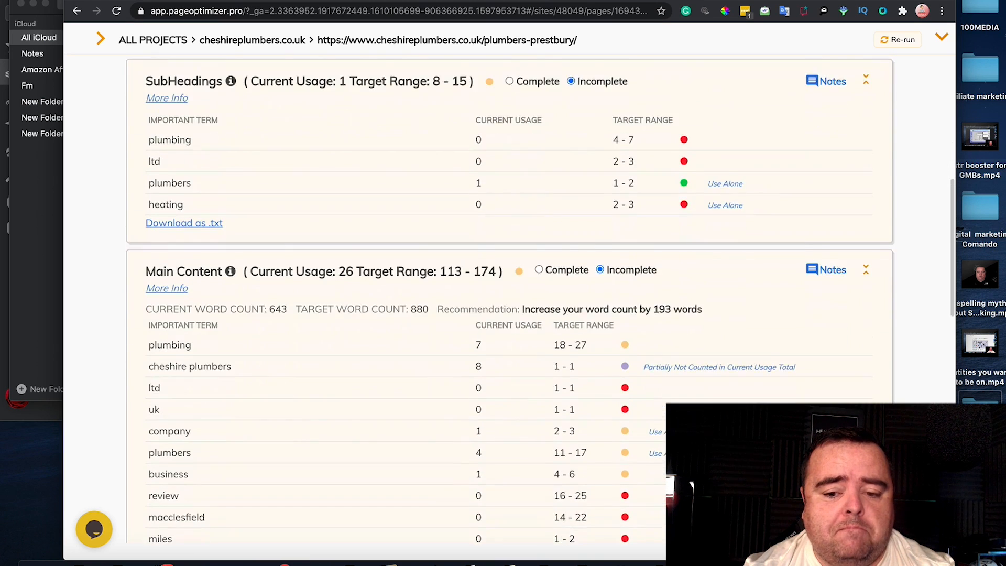
scroll("down", 3)
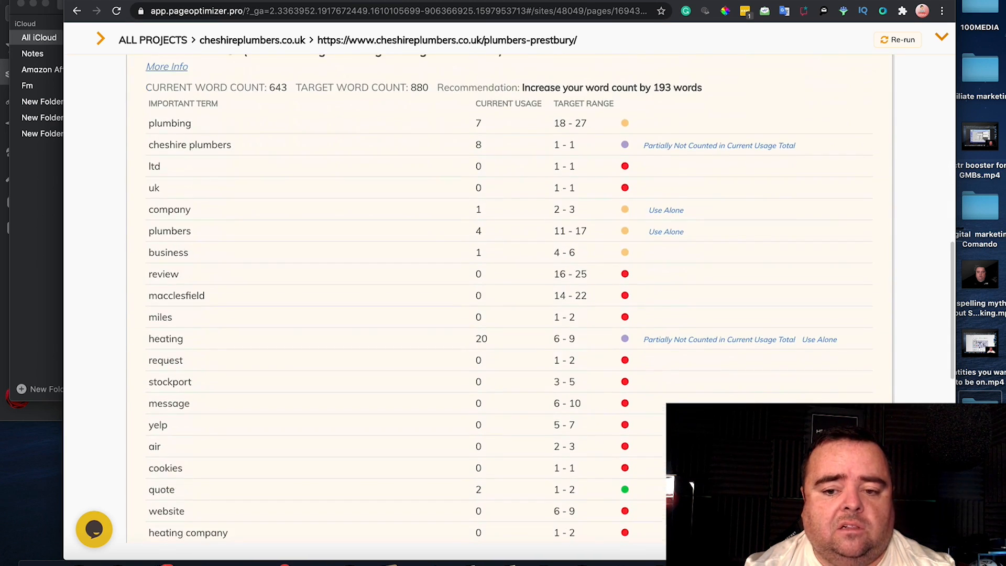
scroll("down", 3)
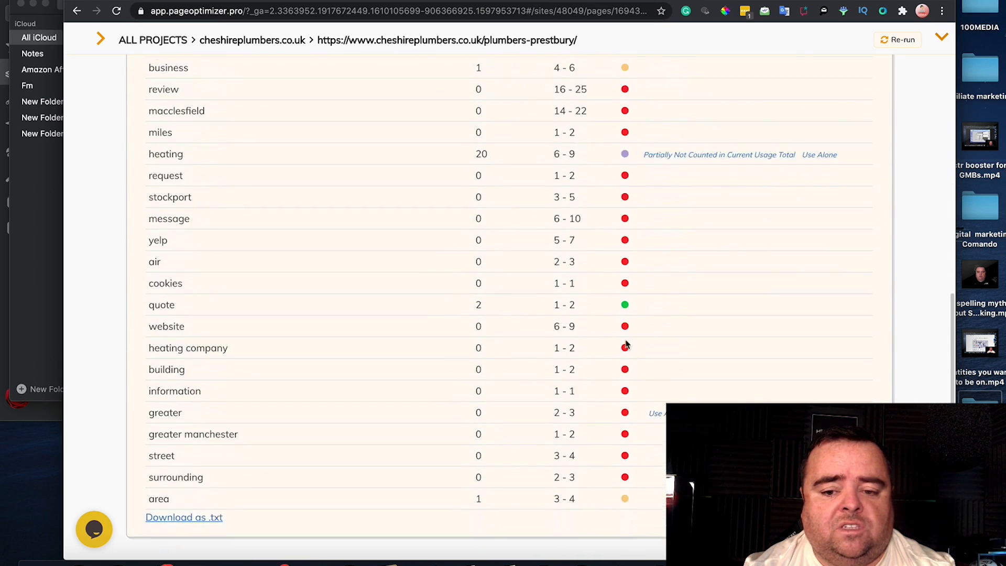
scroll("down", 3)
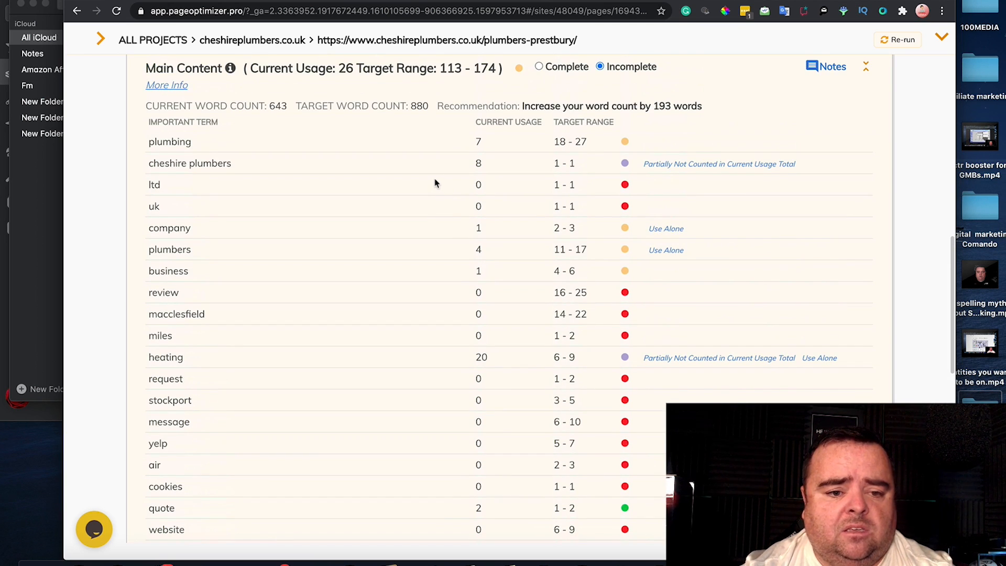
mouse_move(387, 187)
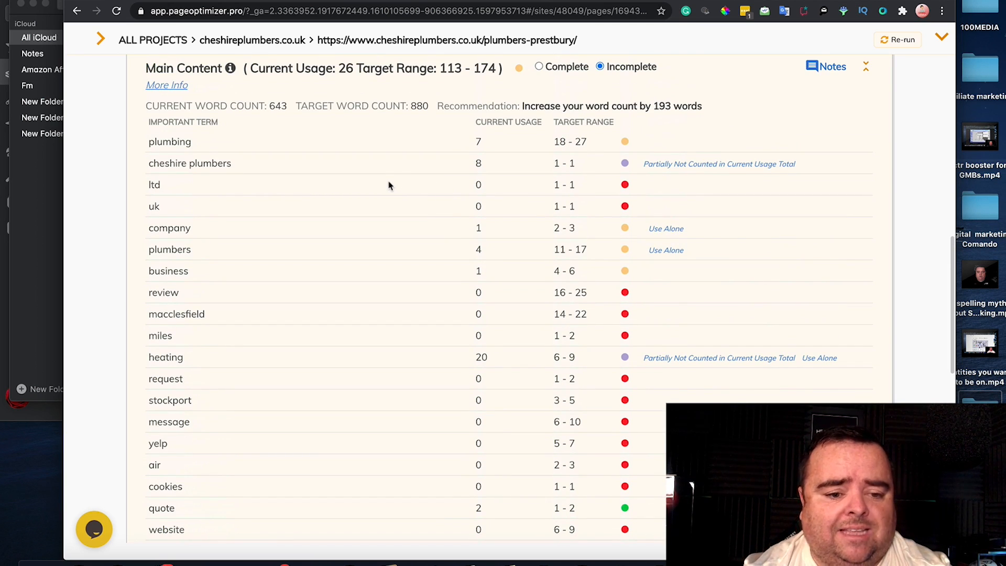
mouse_move(260, 375)
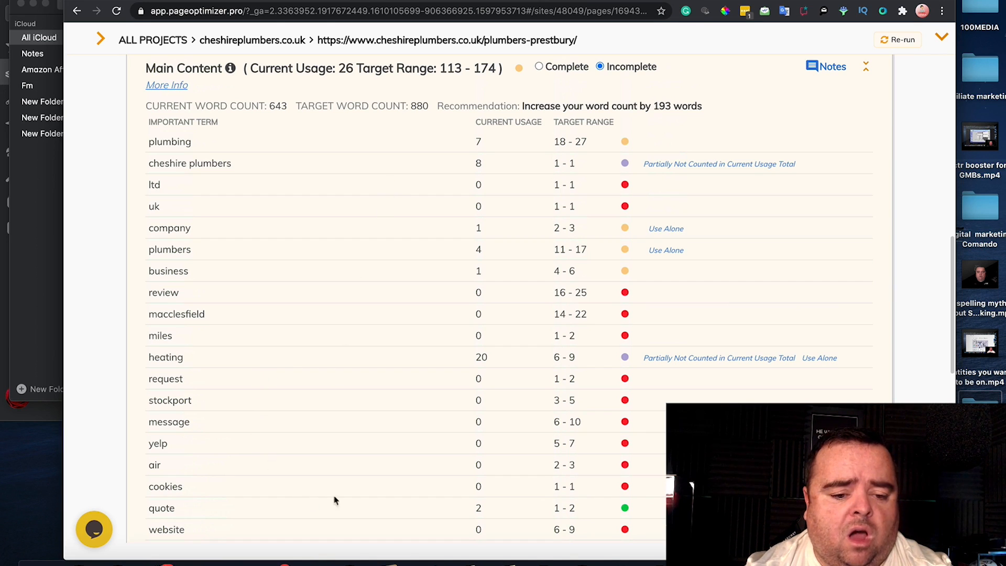
Step: Continue down to the Page Structure and Competitor Titles sections of the brief
scroll("down", 3)
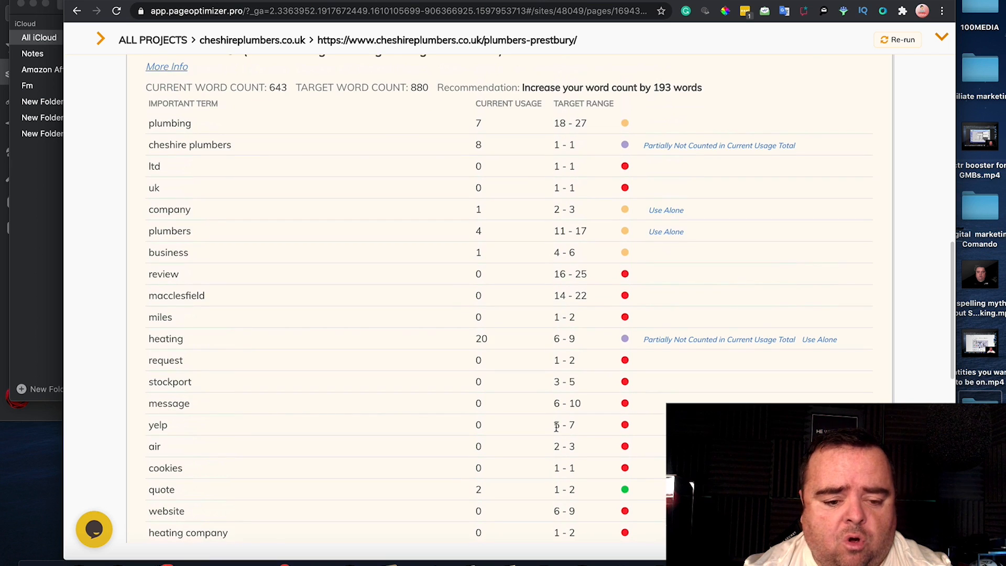
scroll("down", 3)
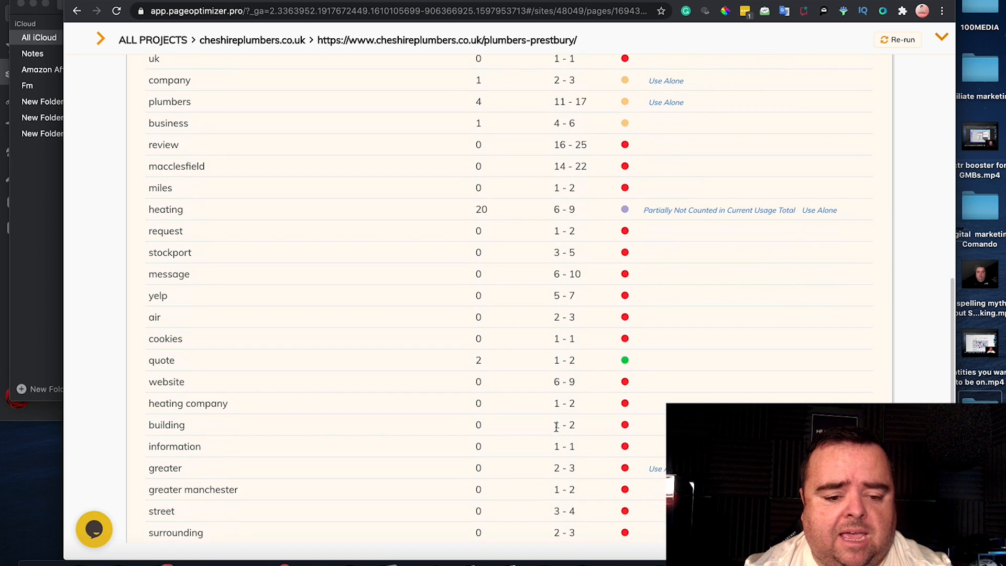
scroll("down", 3)
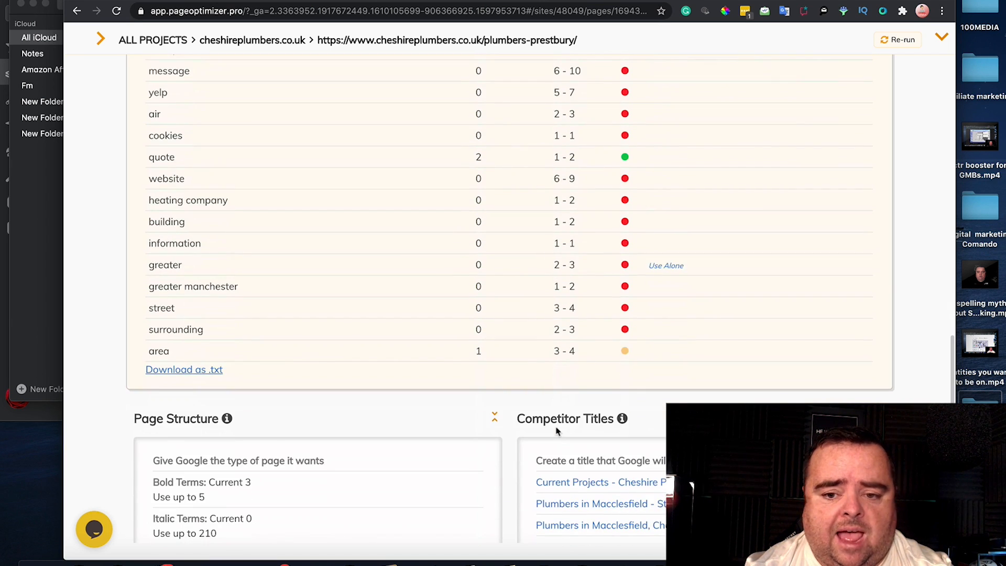
scroll("down", 3)
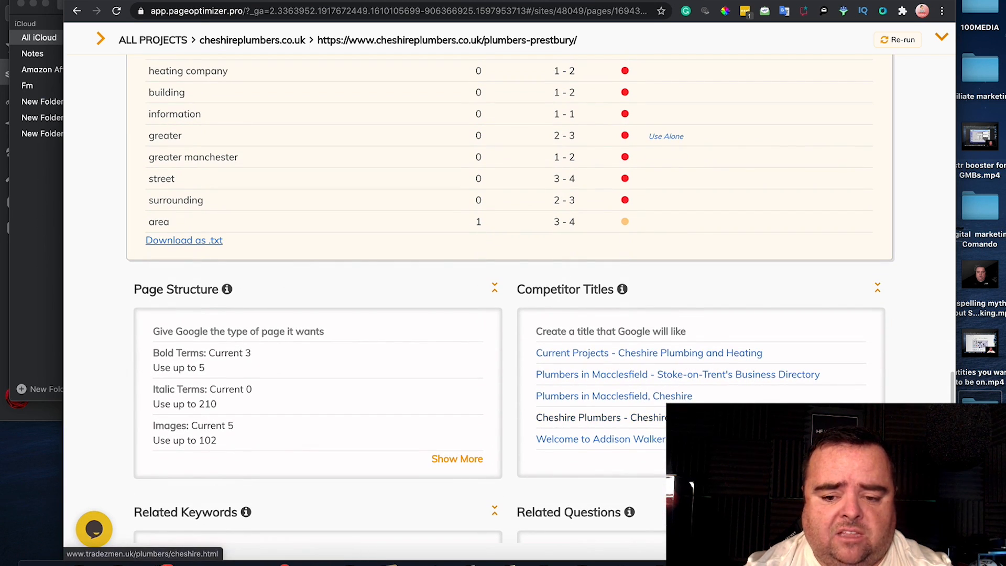
scroll("down", 3)
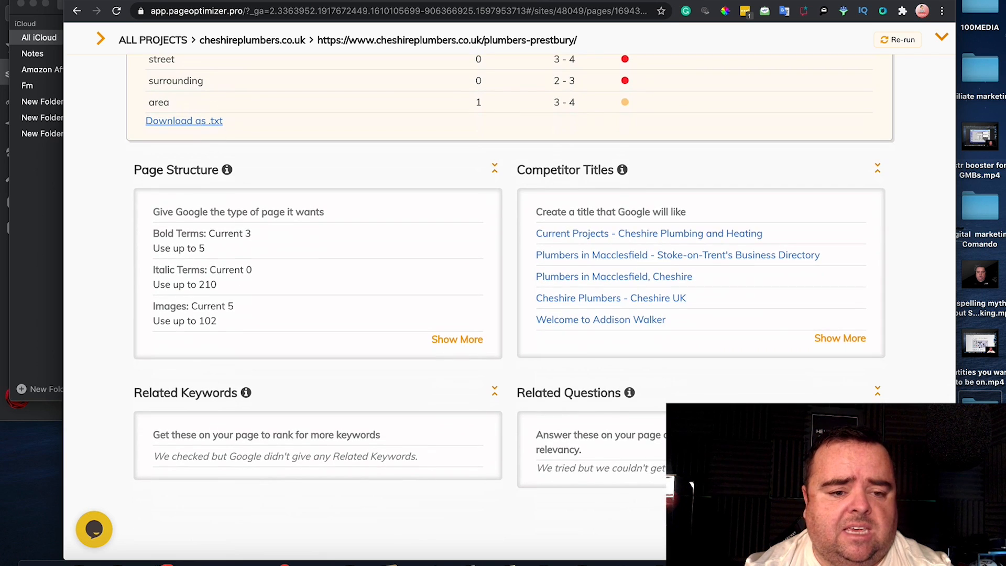
mouse_move(268, 285)
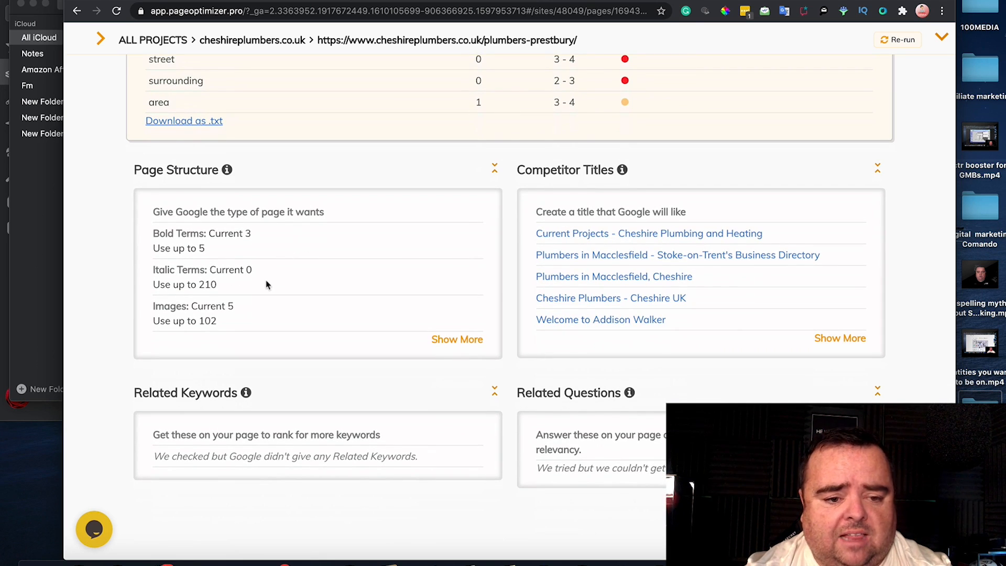
mouse_move(457, 338)
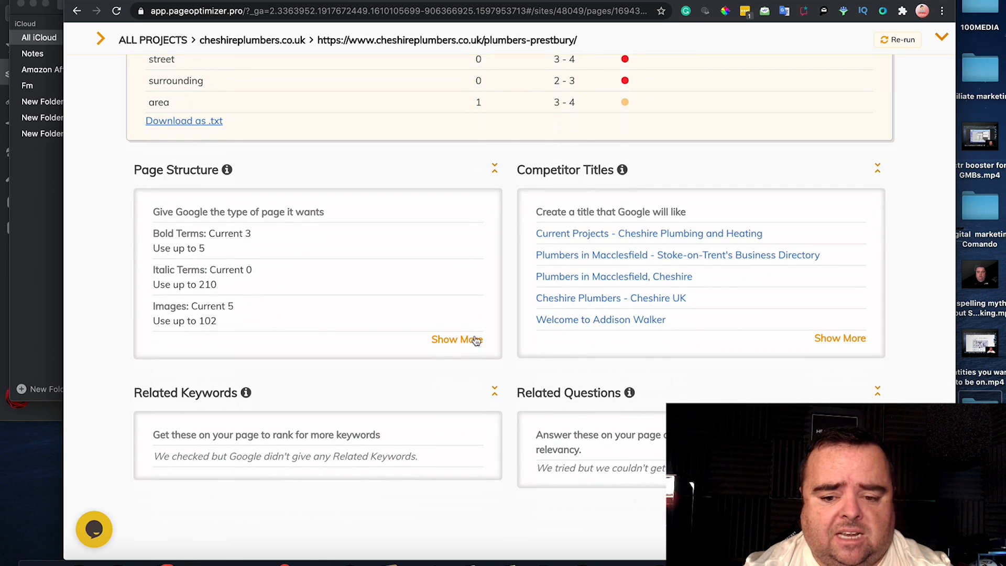
mouse_move(512, 419)
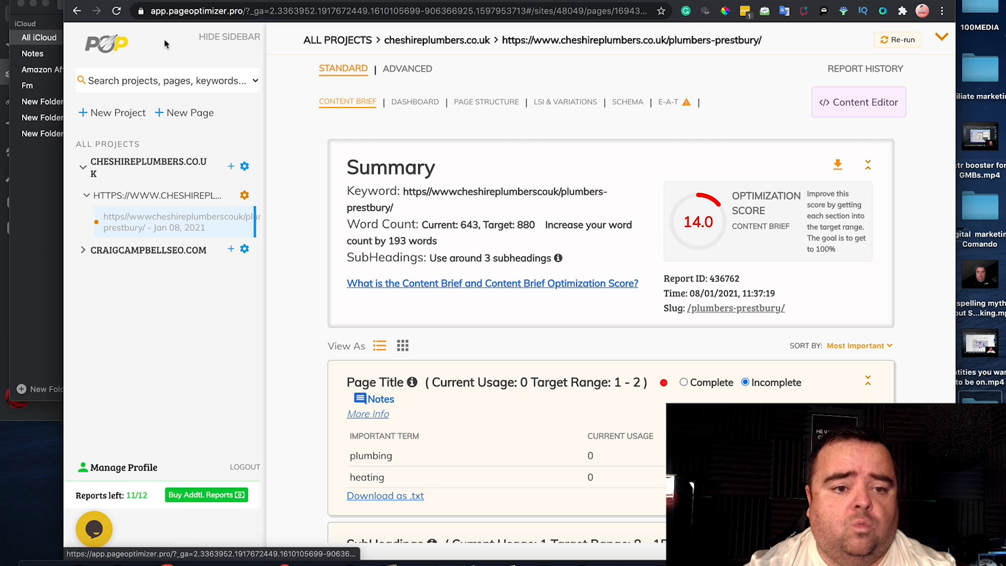
mouse_move(296, 50)
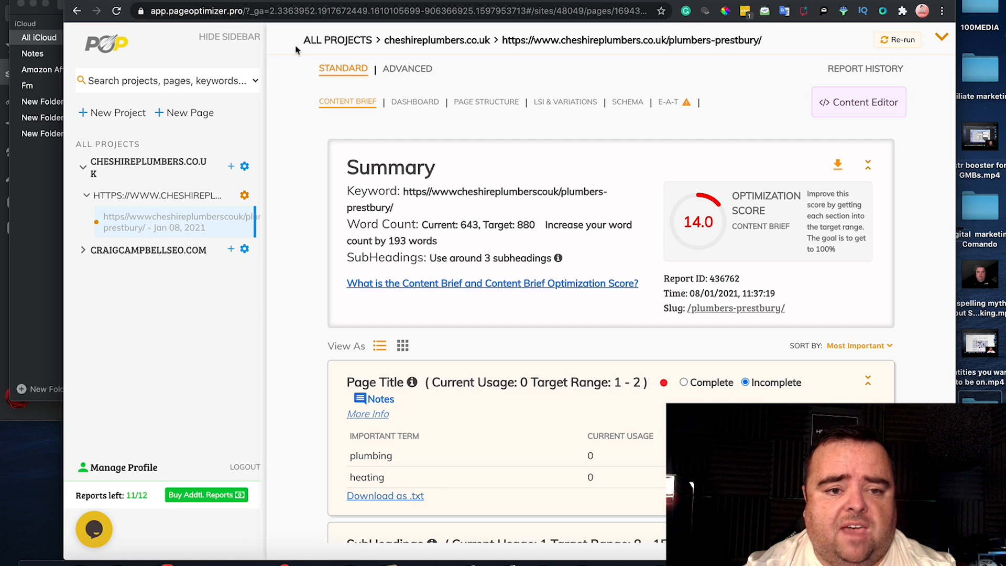
Step: Return to all projects and show the page runs for seo training middlesbrough in craigcampbellseo.com
left_click(337, 40)
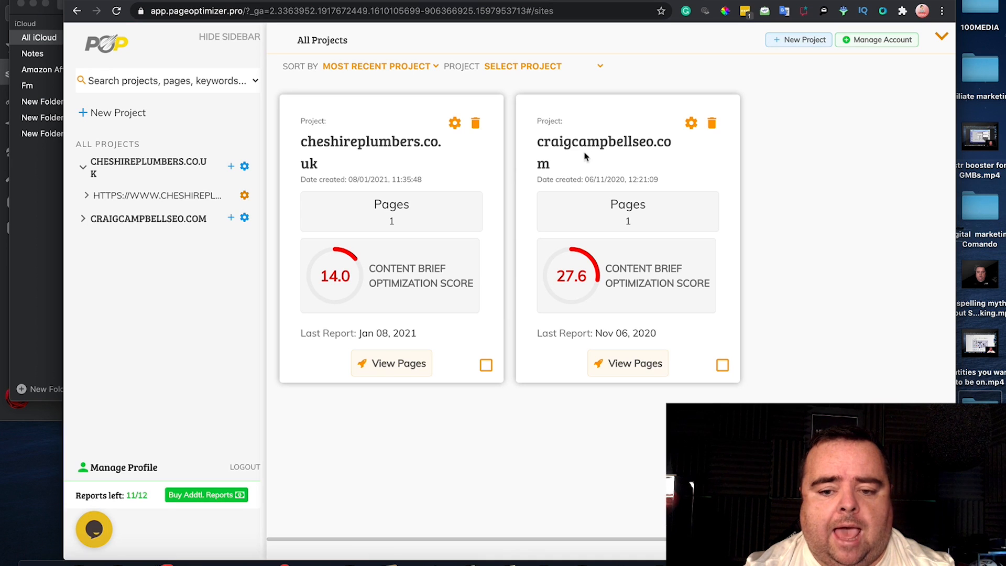
mouse_move(628, 364)
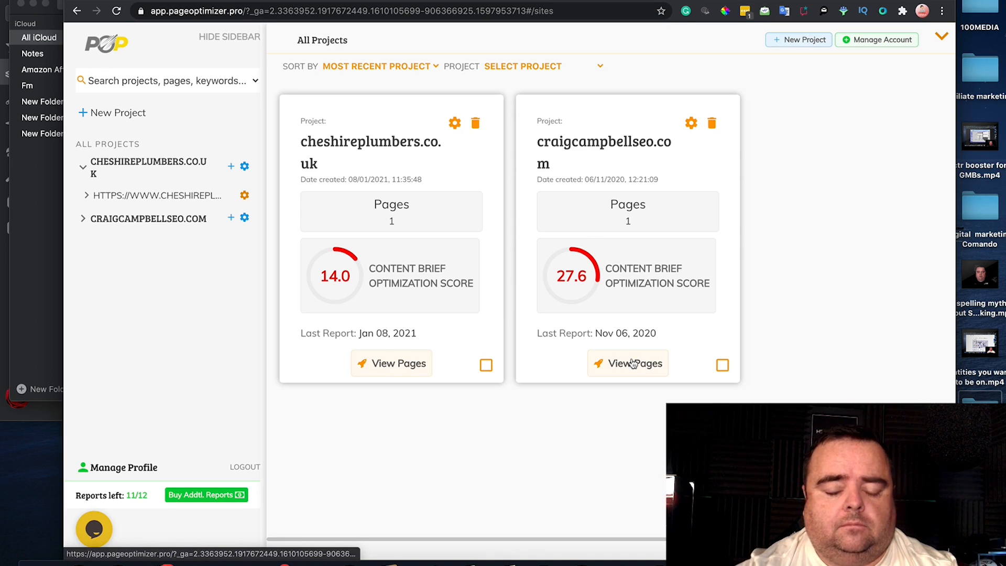
left_click(627, 364)
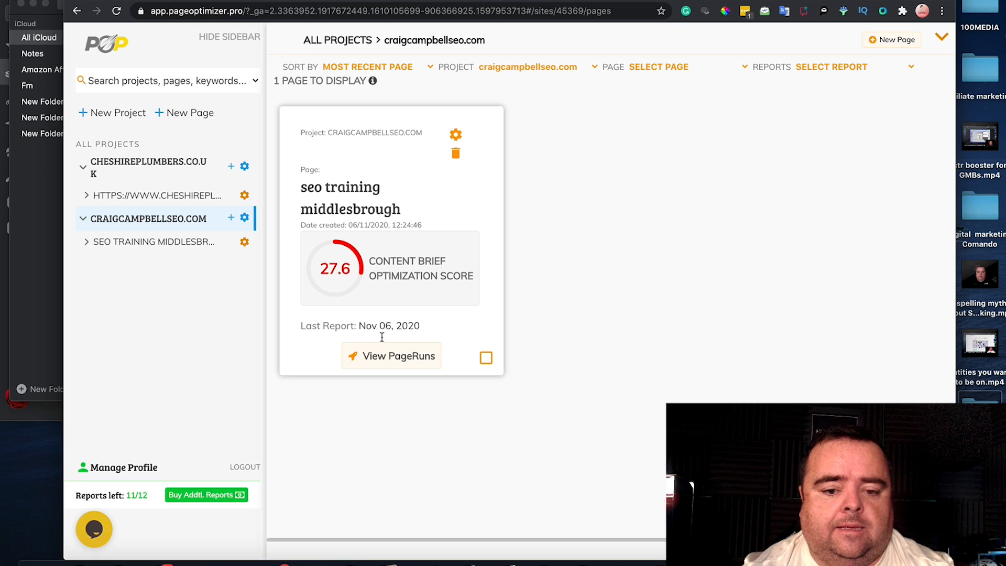
left_click(391, 356)
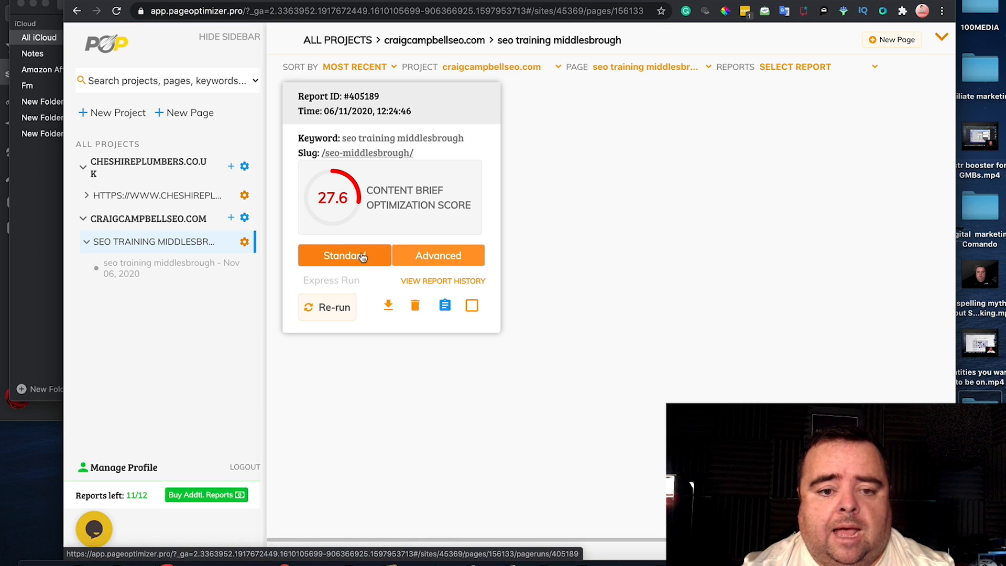
Step: Open the Standard brief for report #405189 and review its Page Title and SubHeadings terms
left_click(343, 256)
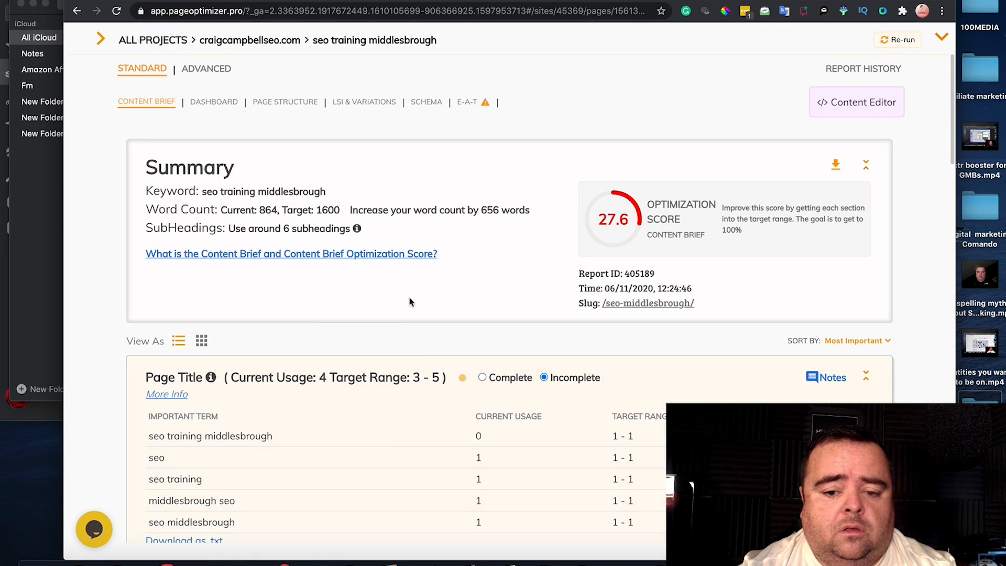
scroll("down", 3)
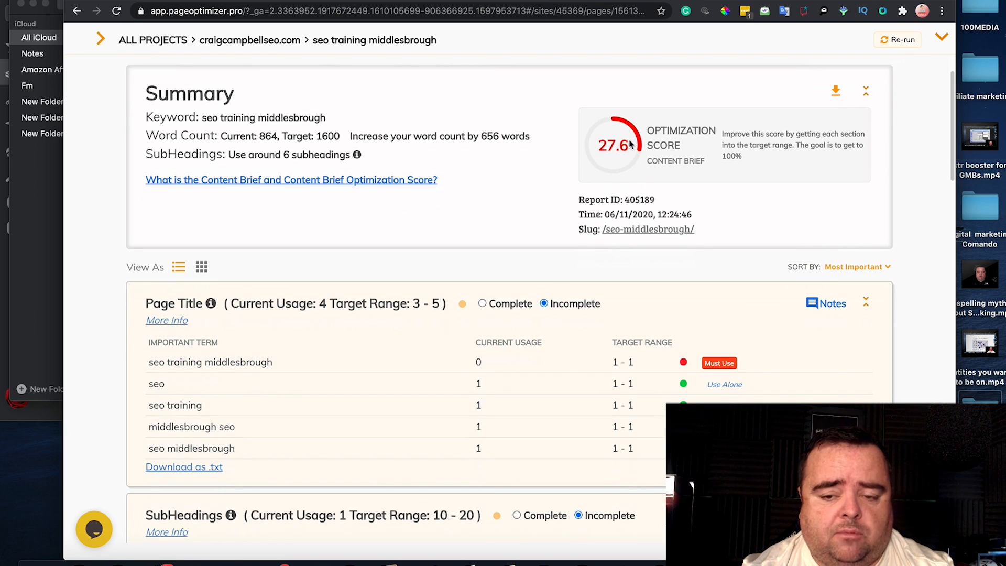
scroll("down", 3)
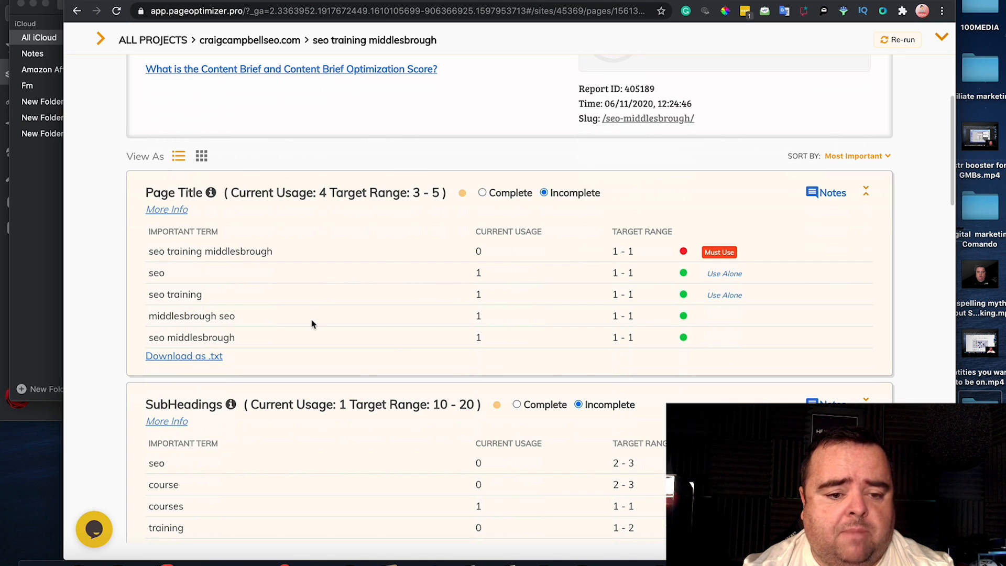
mouse_move(373, 357)
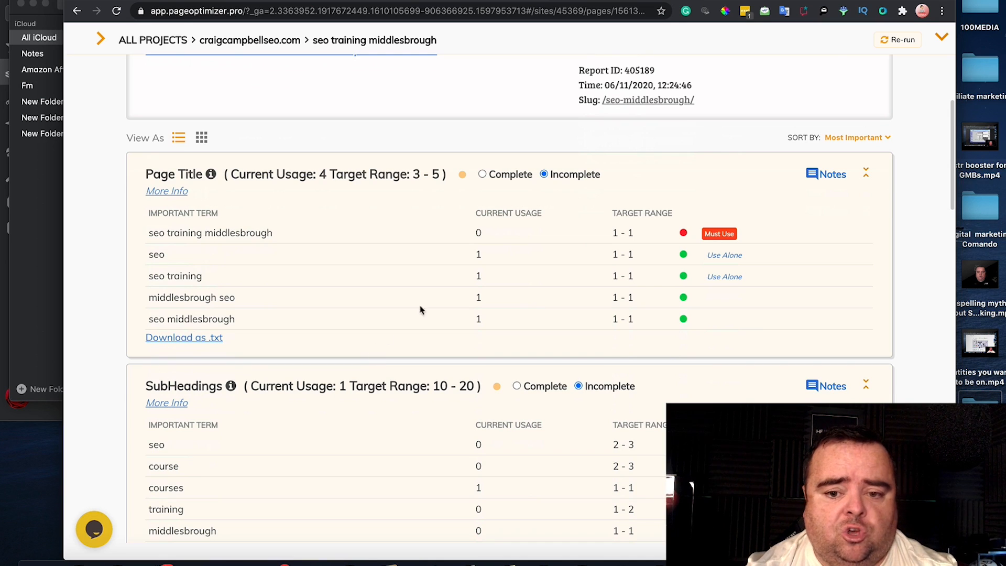
mouse_move(639, 233)
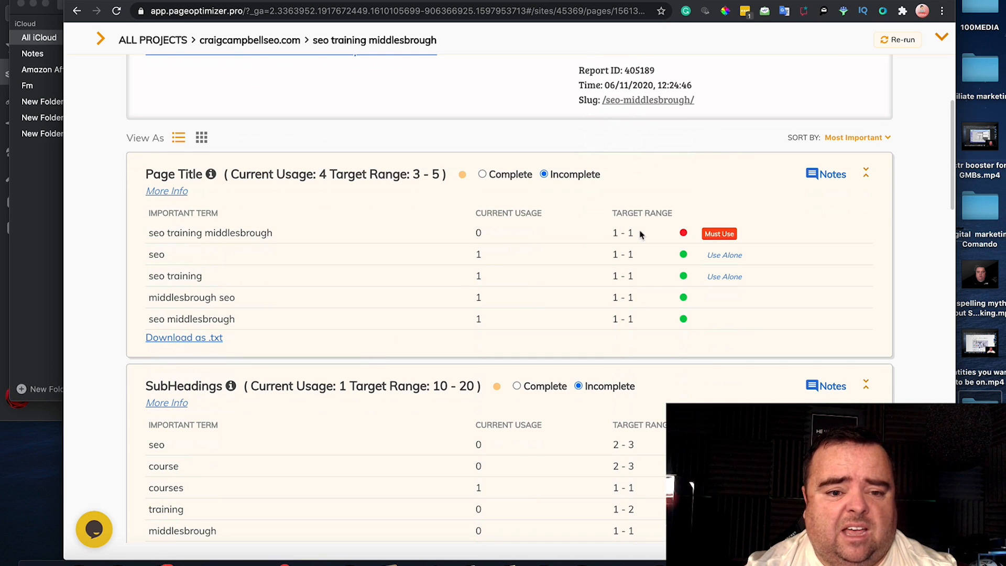
mouse_move(430, 239)
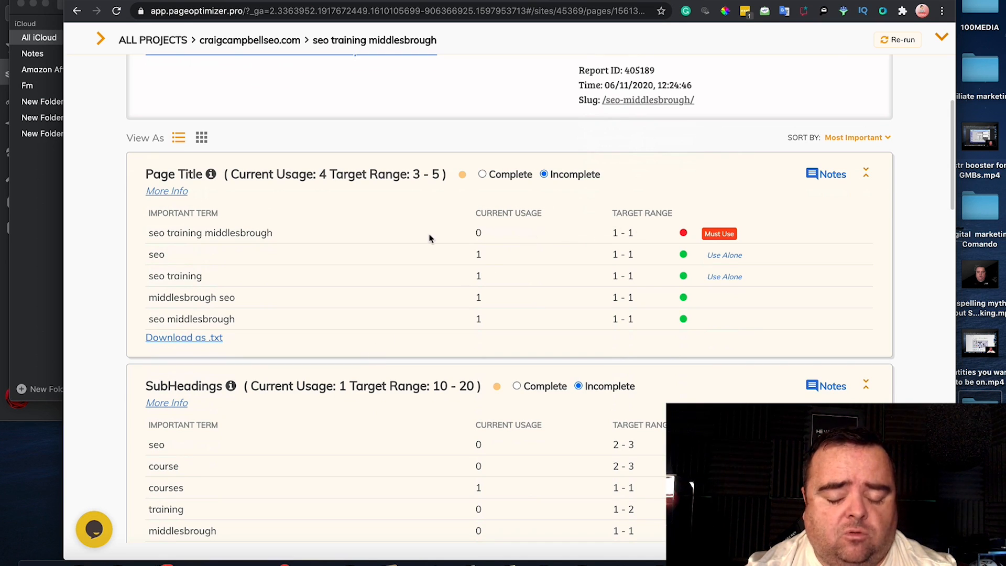
mouse_move(565, 311)
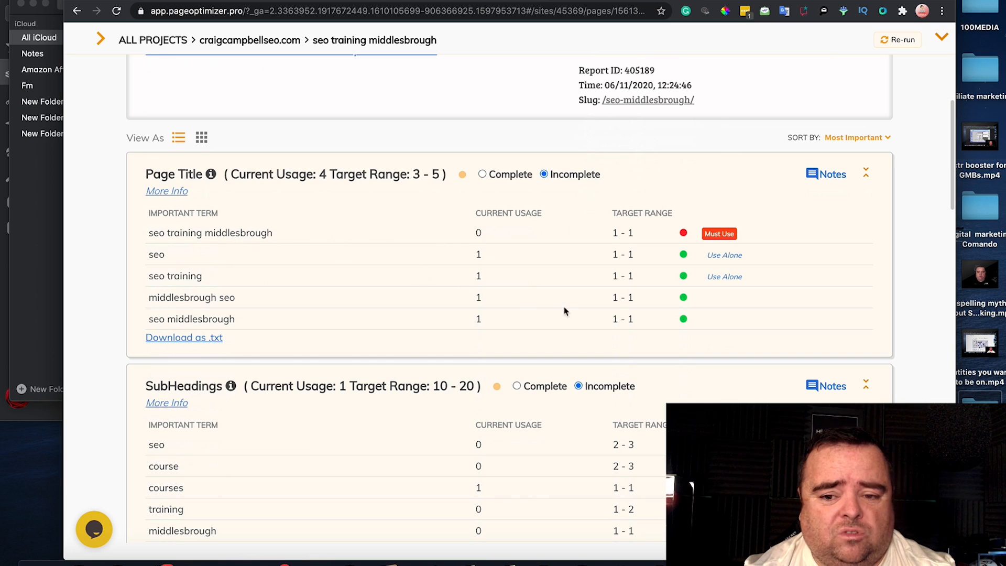
mouse_move(490, 369)
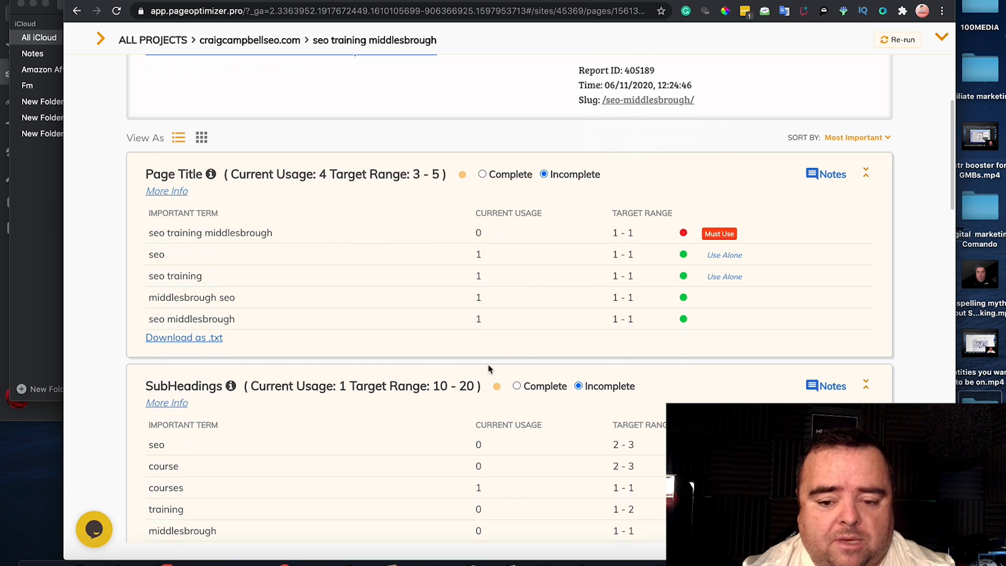
scroll("down", 3)
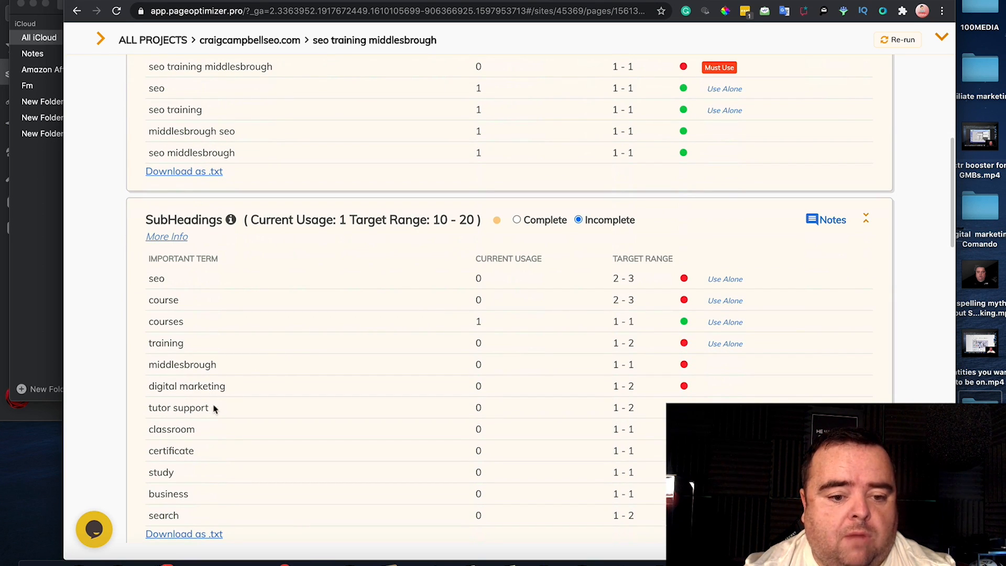
mouse_move(223, 489)
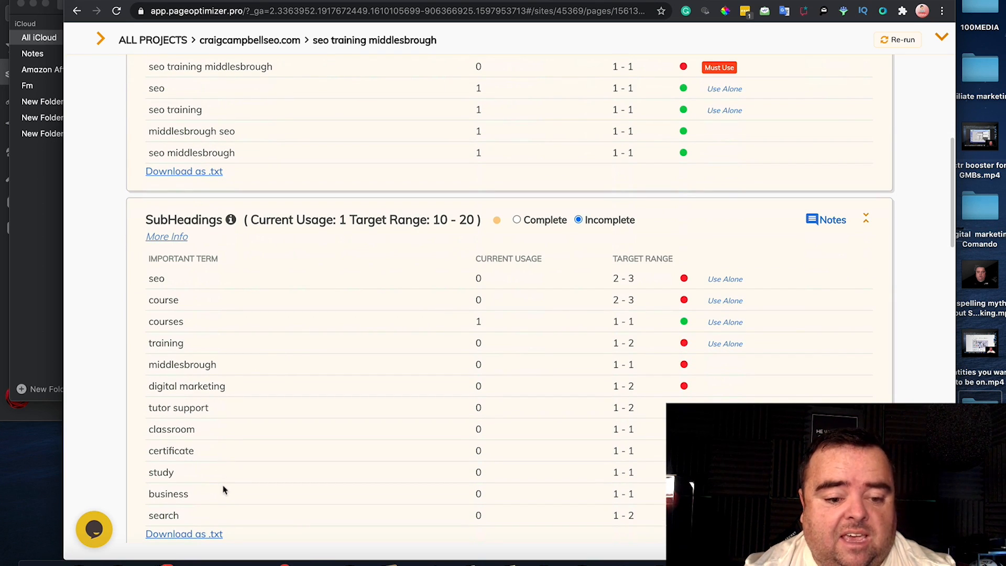
mouse_move(234, 311)
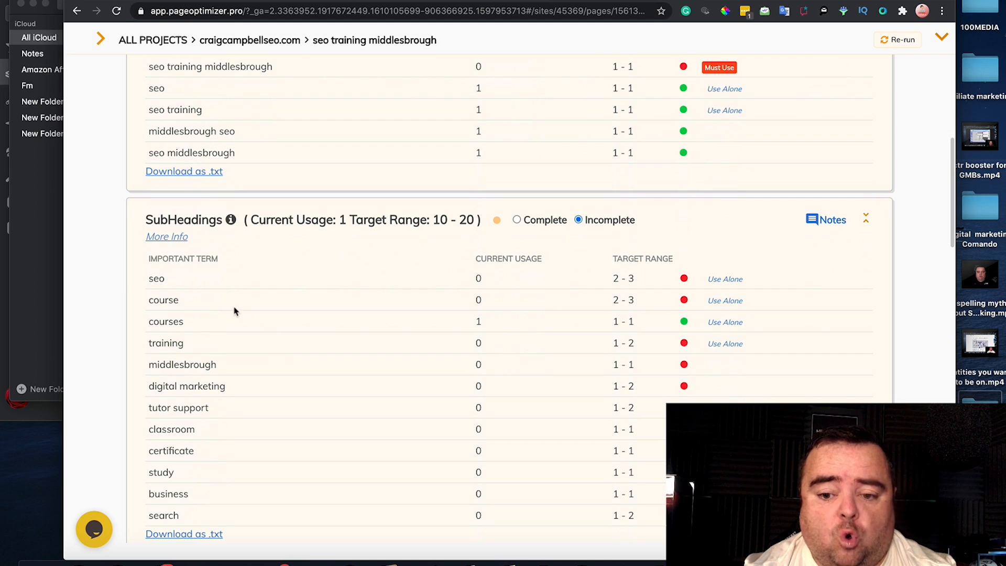
mouse_move(227, 346)
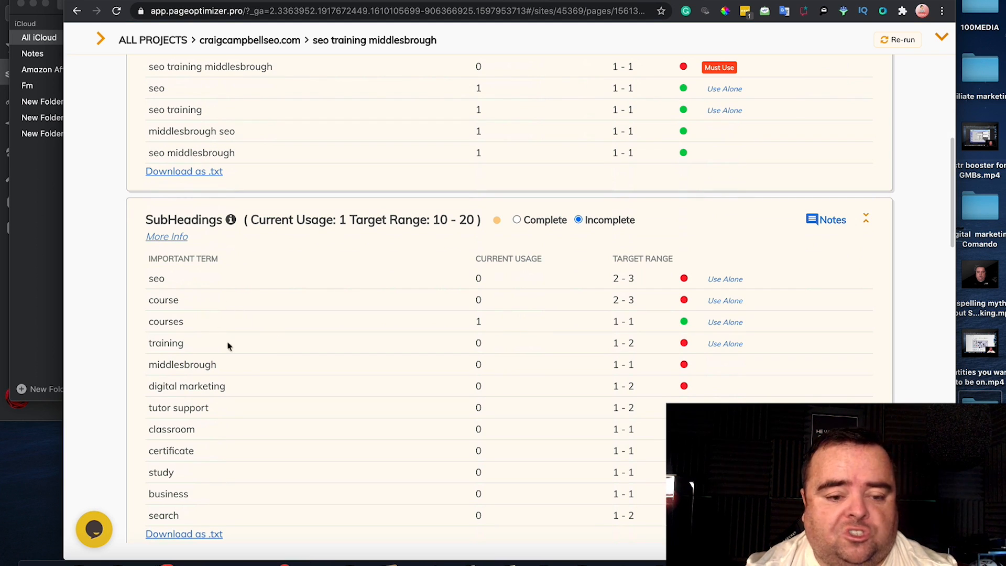
mouse_move(691, 219)
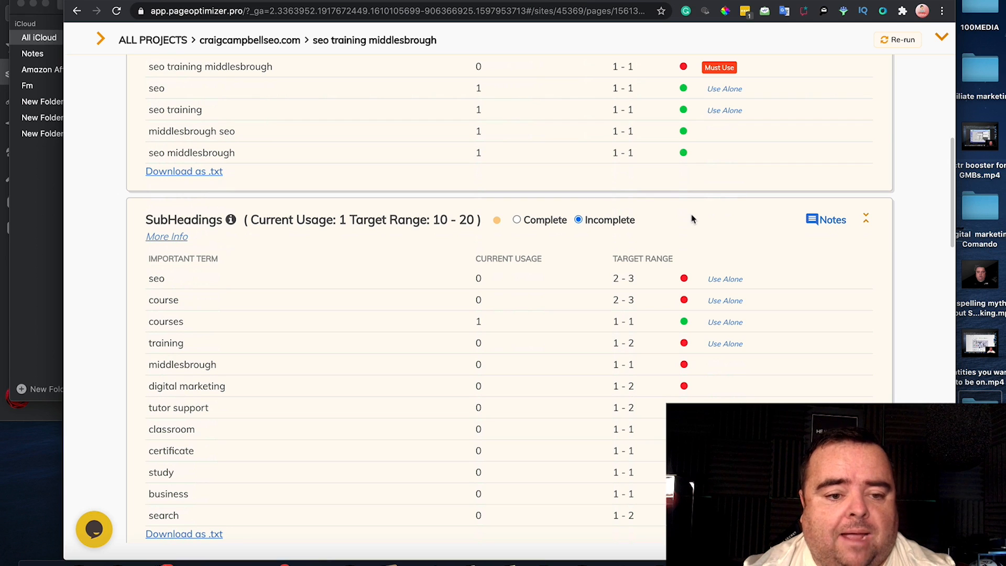
Step: Reach the Main Content terms showing 864 of 1600 target words
scroll("down", 3)
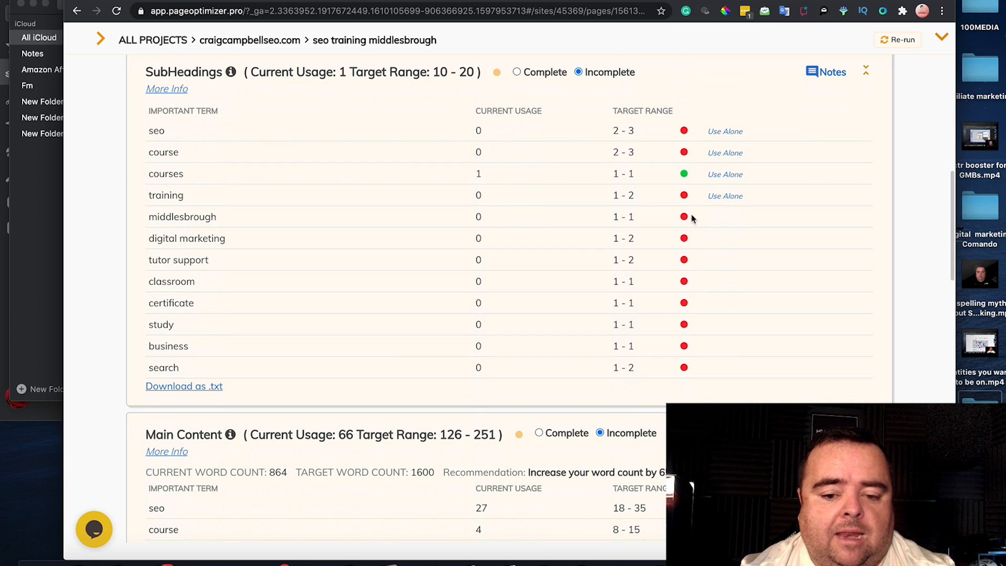
scroll("down", 3)
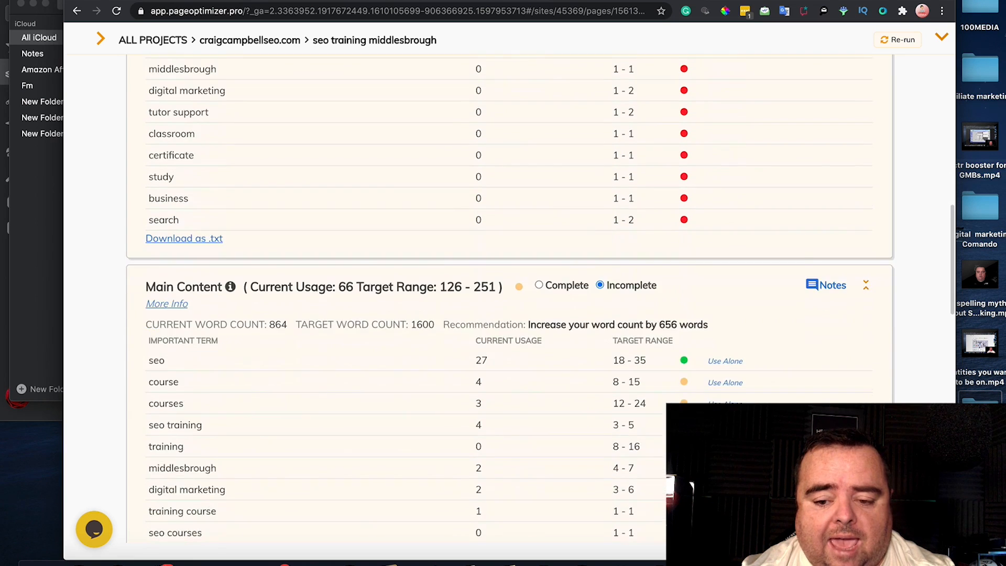
scroll("down", 3)
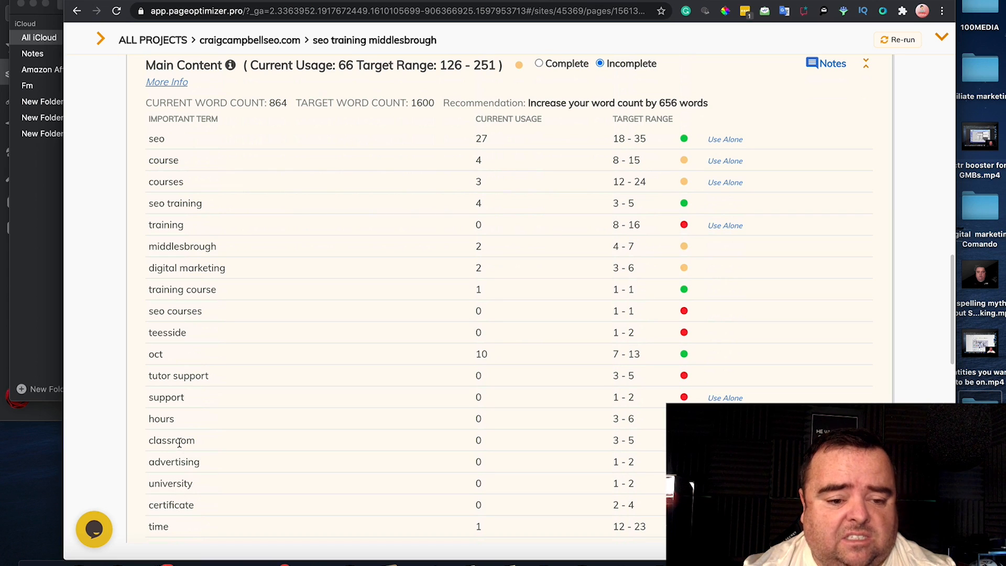
mouse_move(176, 372)
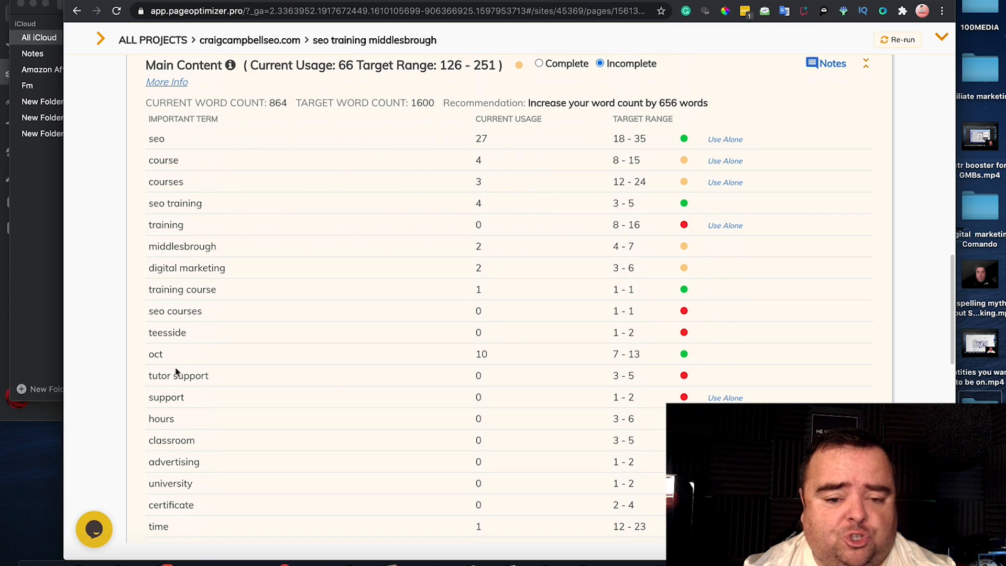
mouse_move(172, 284)
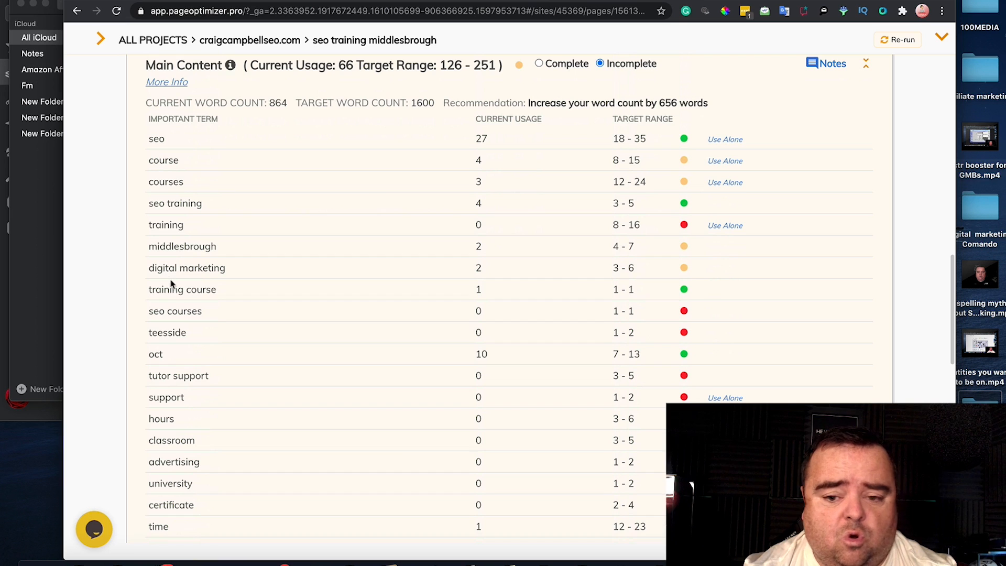
mouse_move(169, 262)
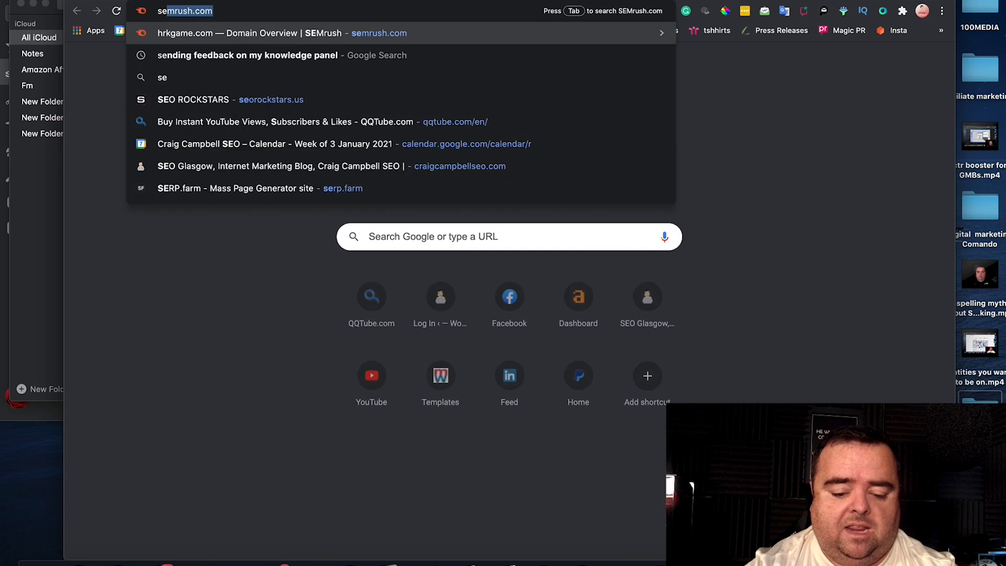
Step: Search Google for seo training middlesbrough and open the top craigcampbellseo.com result
type("seo traininh middlebr")
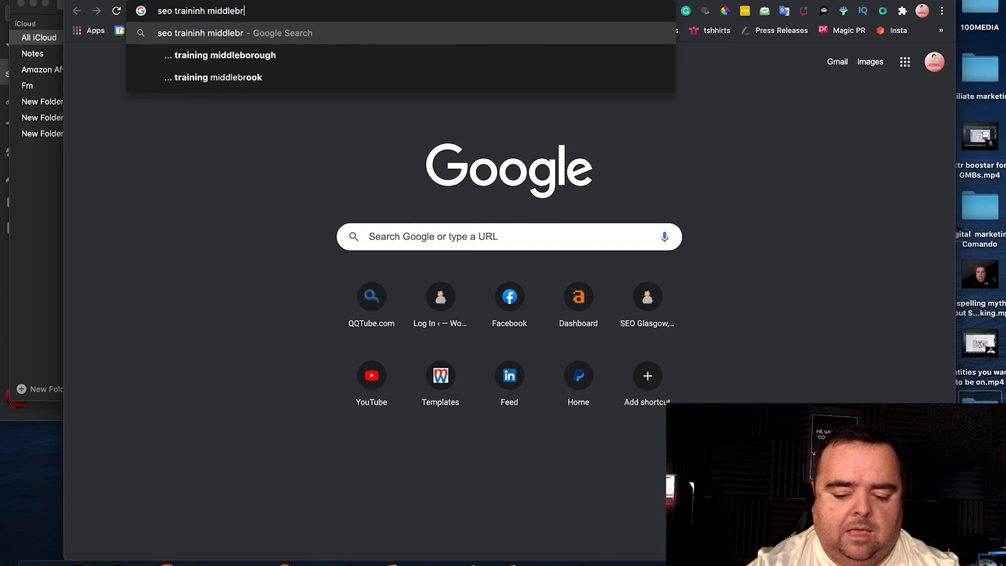
left_click(224, 55)
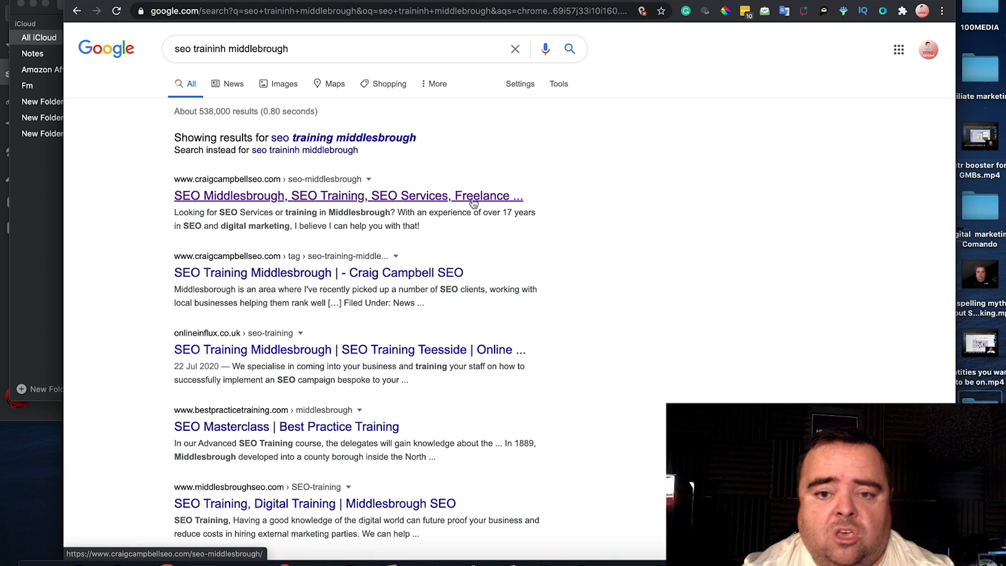
left_click(348, 196)
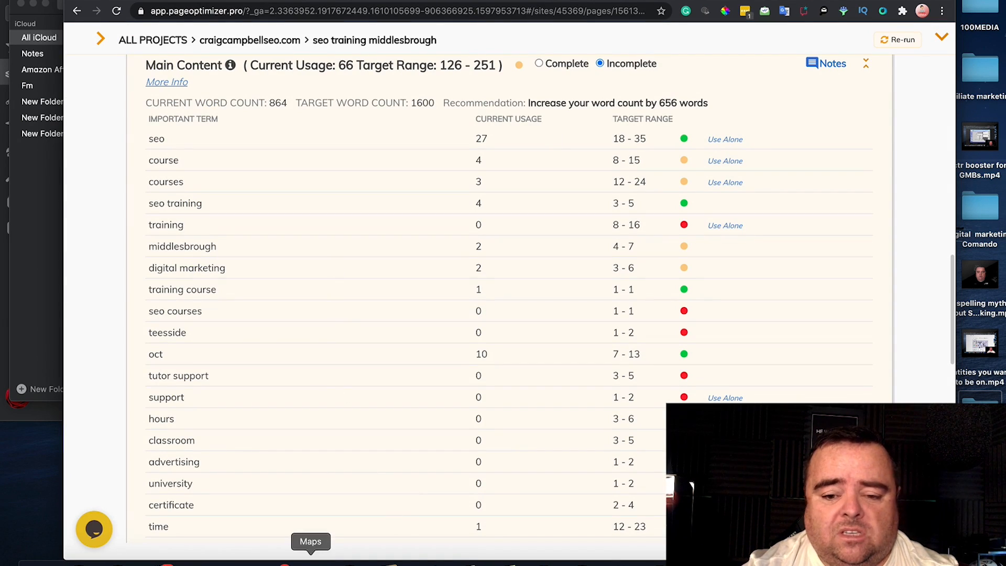
mouse_move(347, 244)
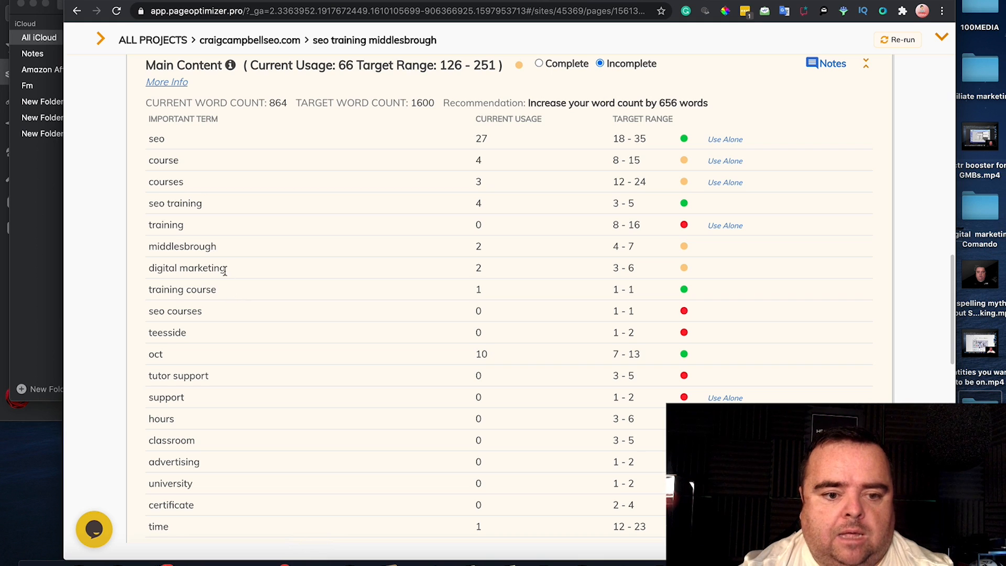
double_click(186, 267)
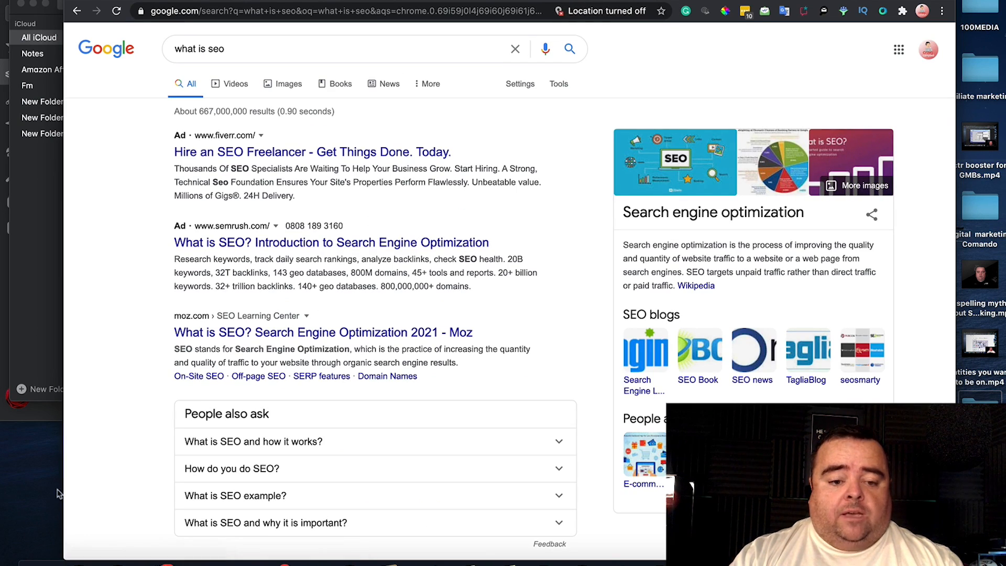
Step: Open the Neil Patel 'SEO Made Simple' result from the what is seo search, then head to ahrefs.com
scroll("down", 3)
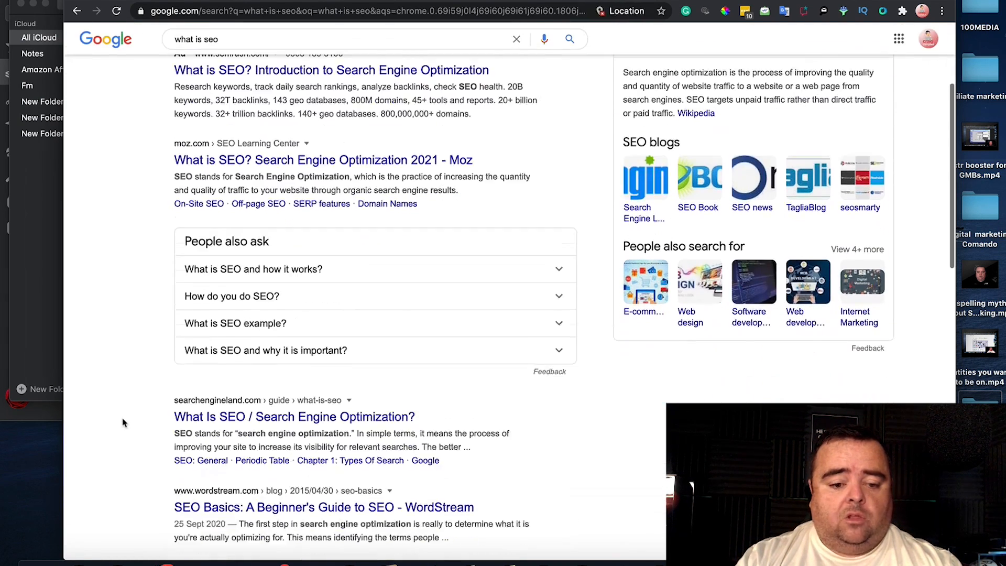
scroll("down", 3)
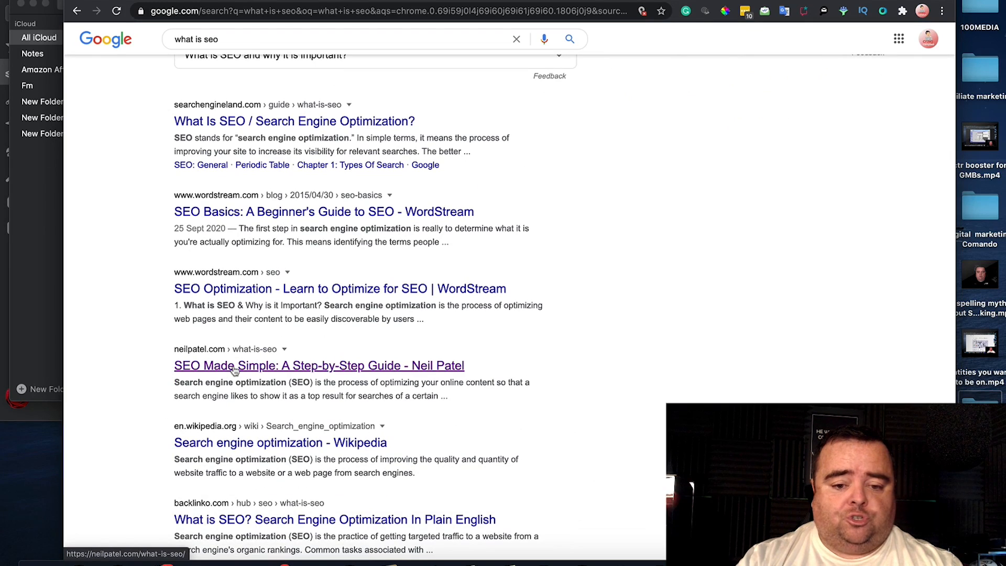
left_click(318, 365)
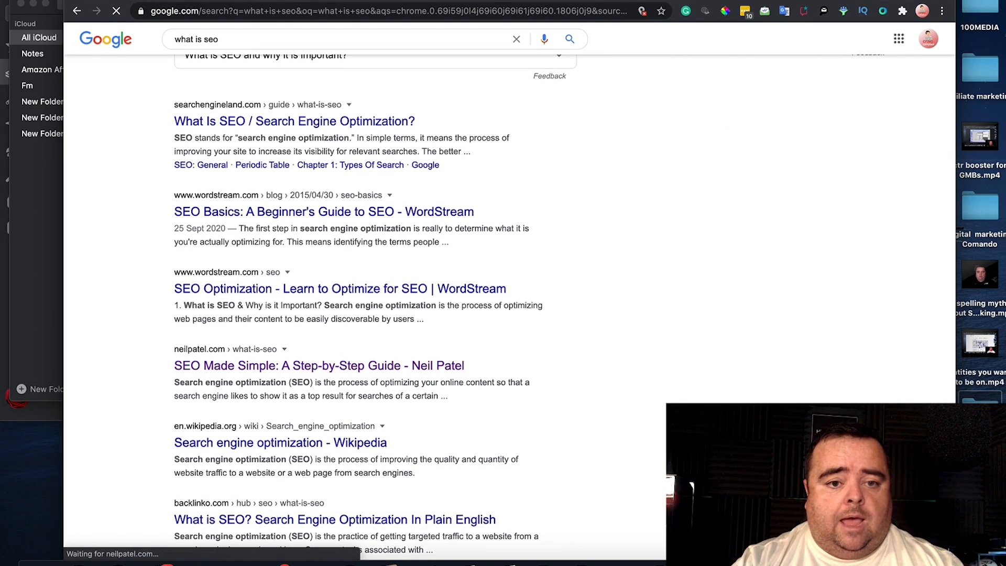
left_click(318, 365)
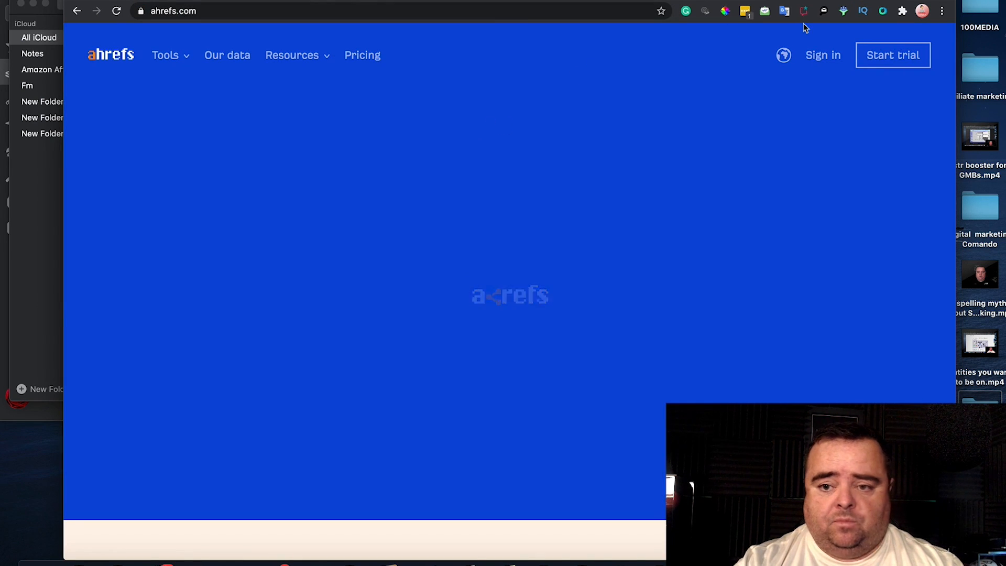
Step: Sign in to Ahrefs and run Site Explorer on neilpatel.com/what-is-seo/
left_click(823, 55)
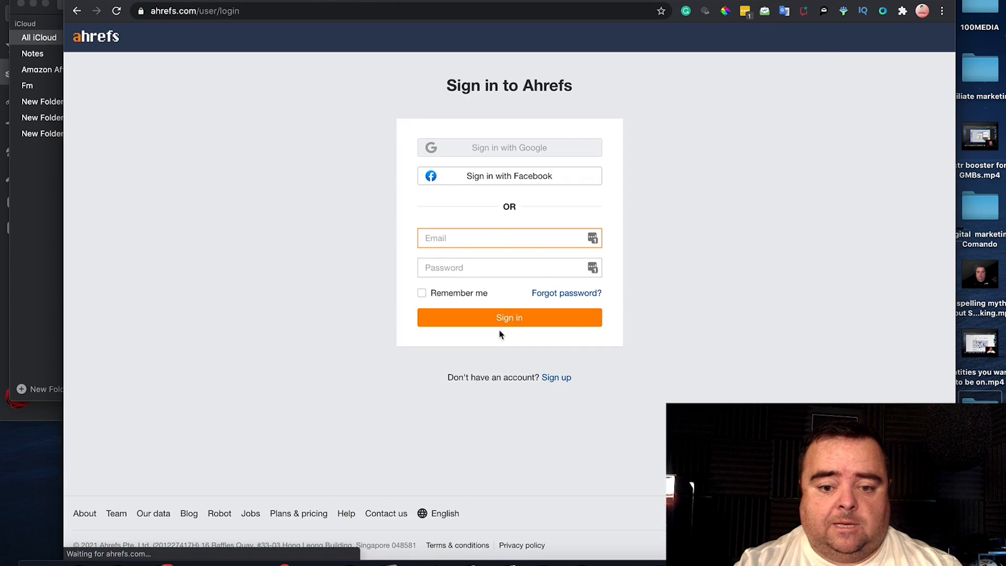
left_click(509, 318)
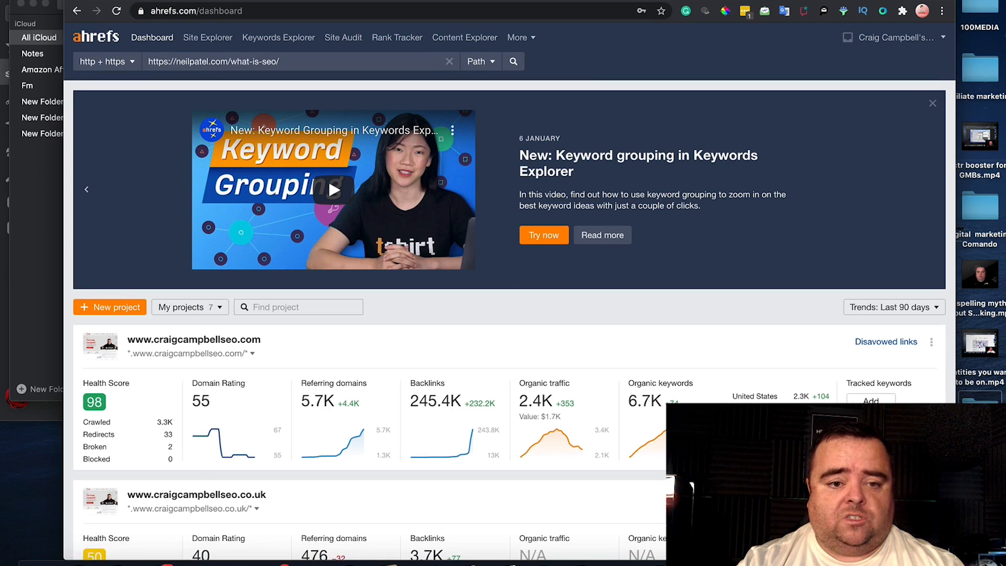
left_click(506, 61)
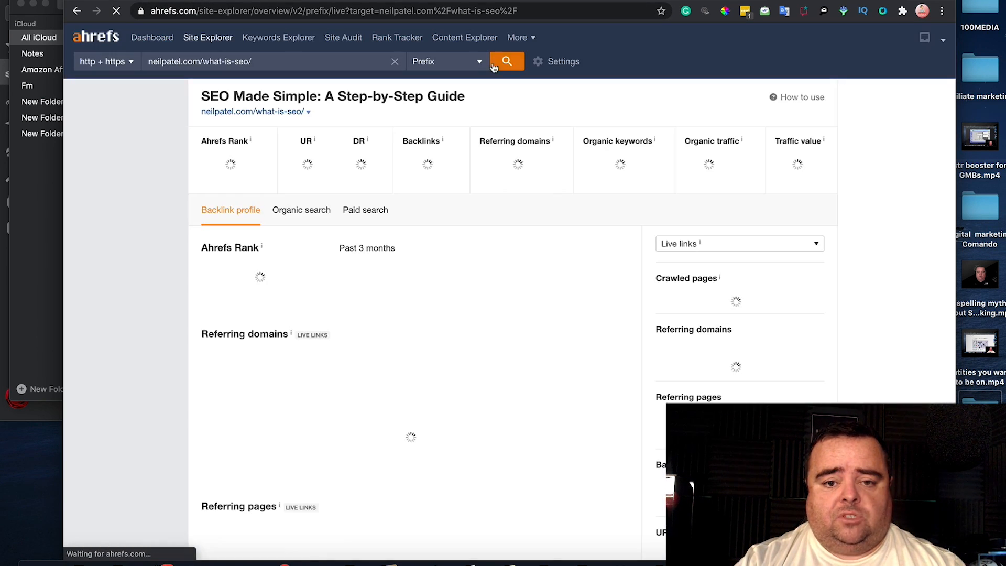
Step: Switch the mode from Prefix to exact URL, rerun for UR 78 and DR 91, and visit the guide page
left_click(446, 61)
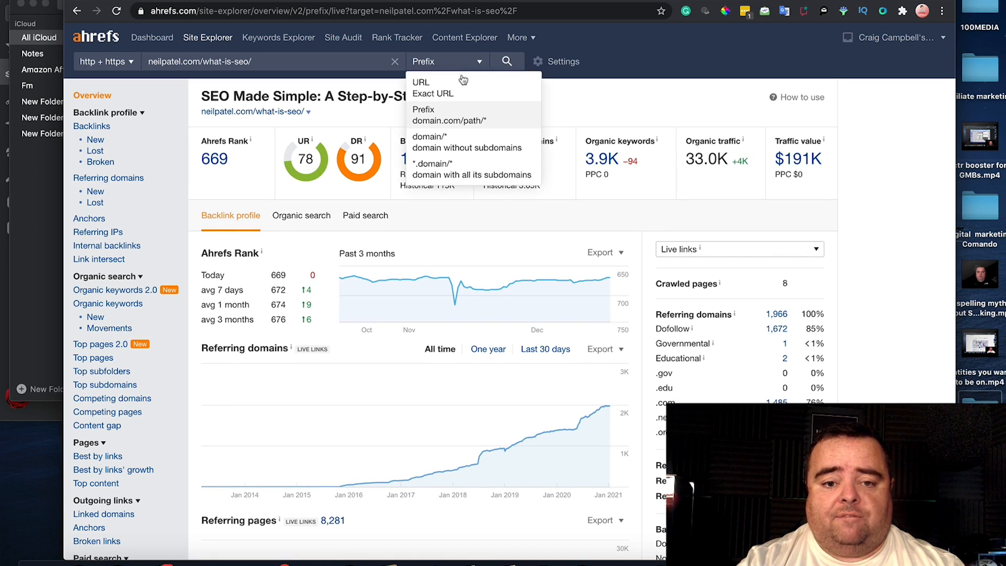
left_click(421, 82)
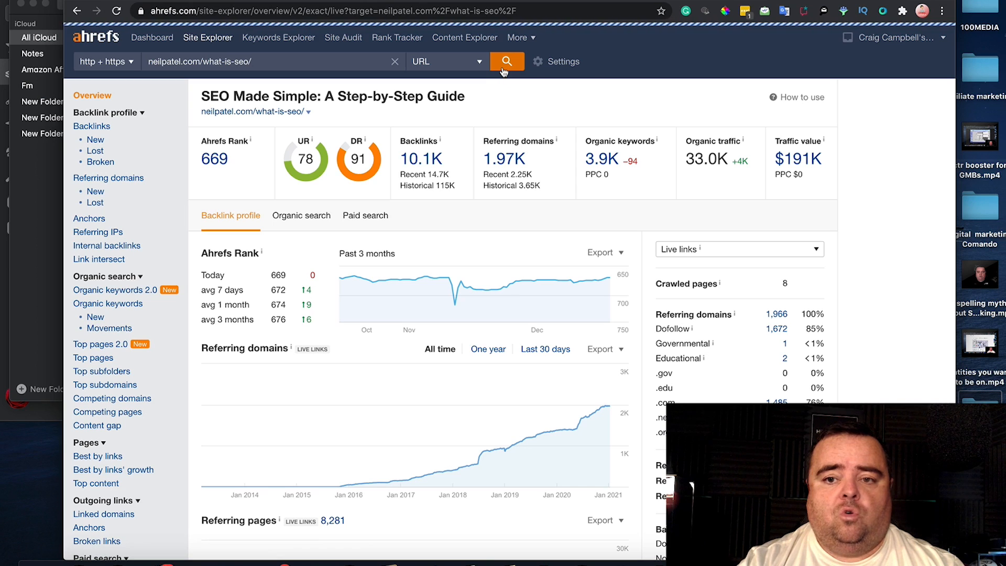
left_click(506, 60)
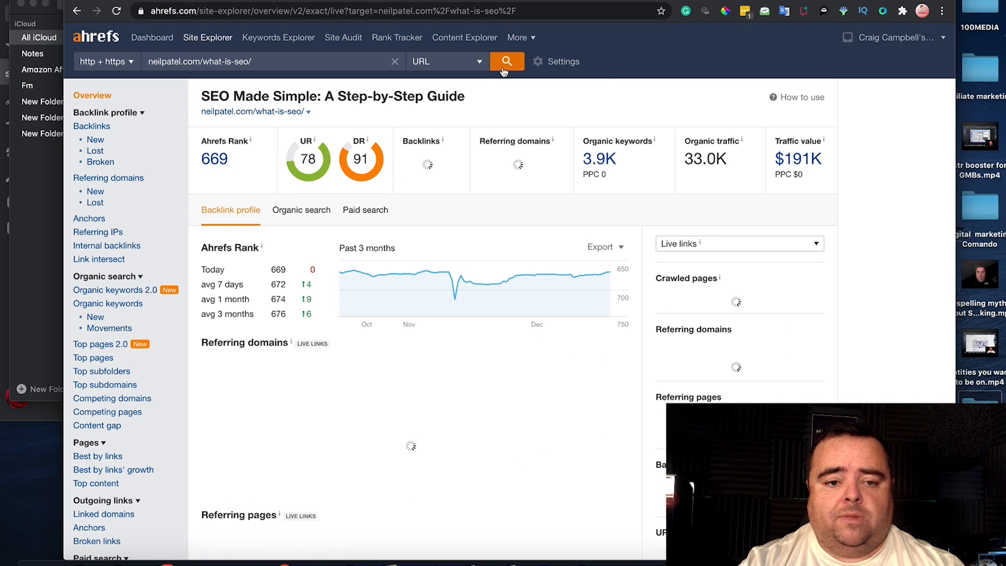
left_click(506, 61)
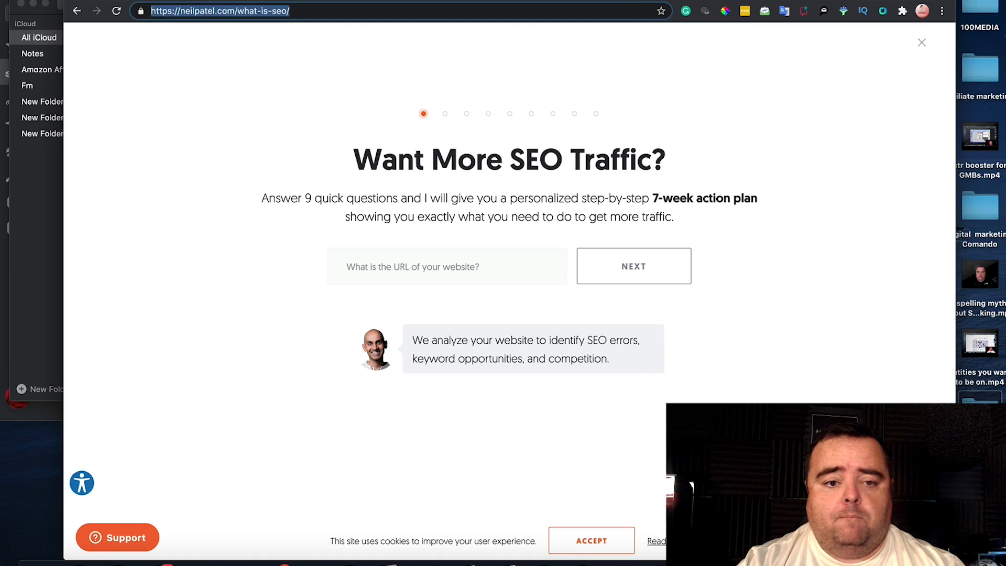
mouse_move(595, 500)
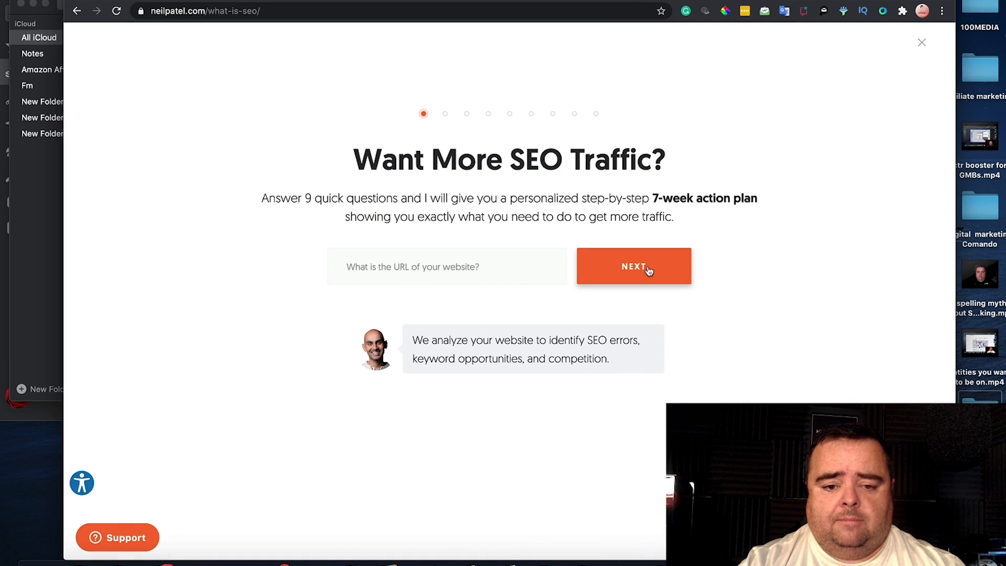
Step: Open the SEO Made Simple: A Step-by-Step Guide article and read its opening sections
left_click(632, 266)
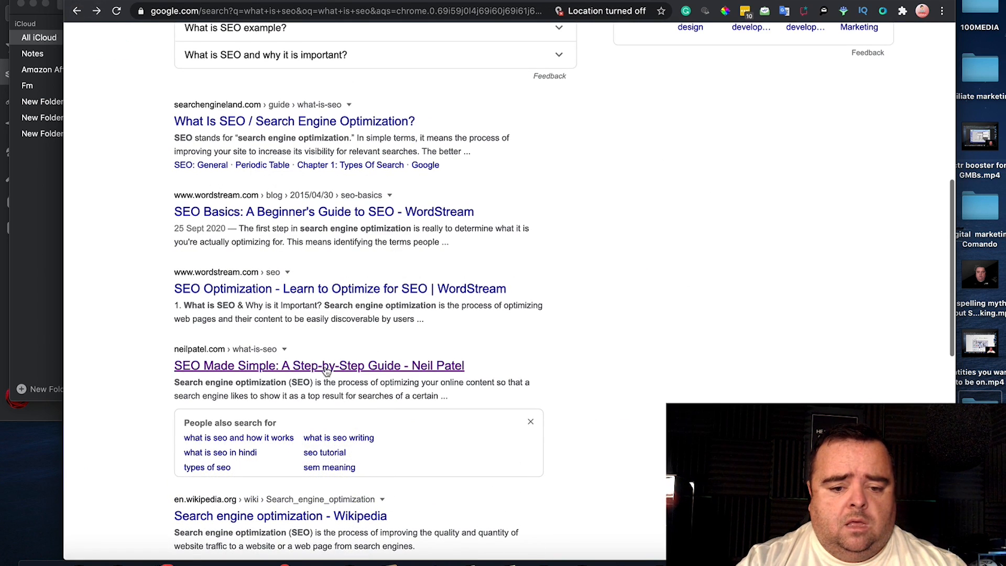
left_click(319, 364)
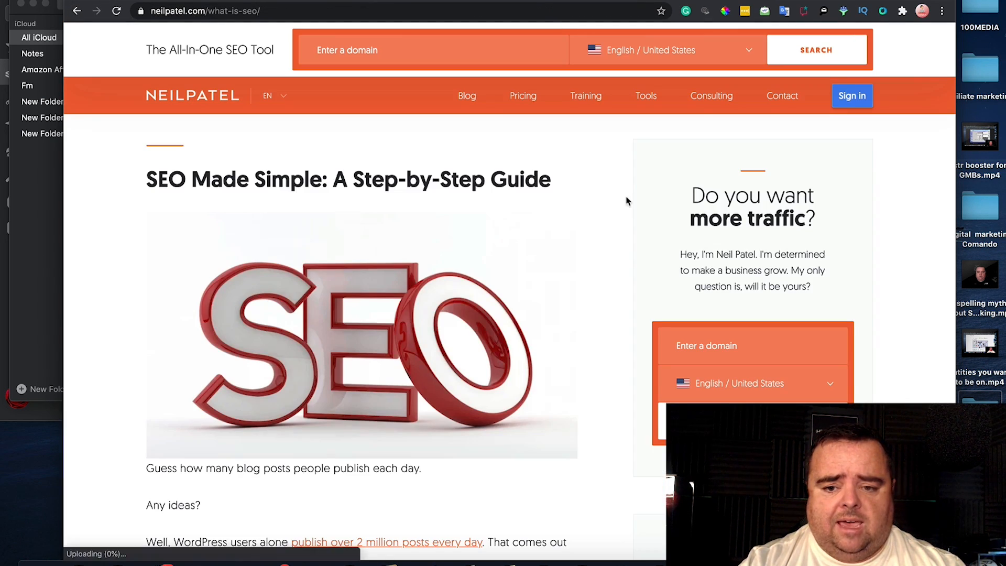
scroll("down", 3)
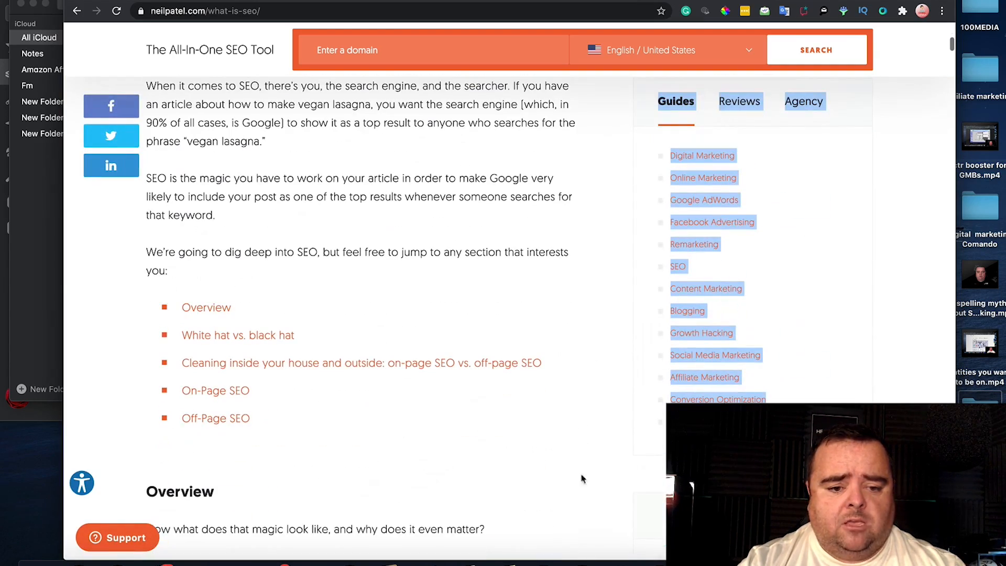
scroll("down", 3)
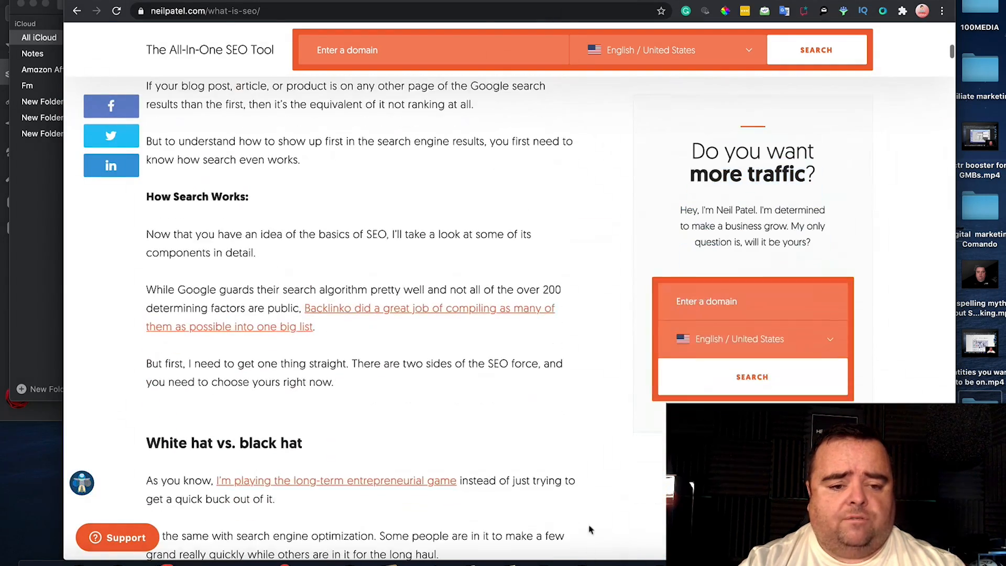
scroll("down", 3)
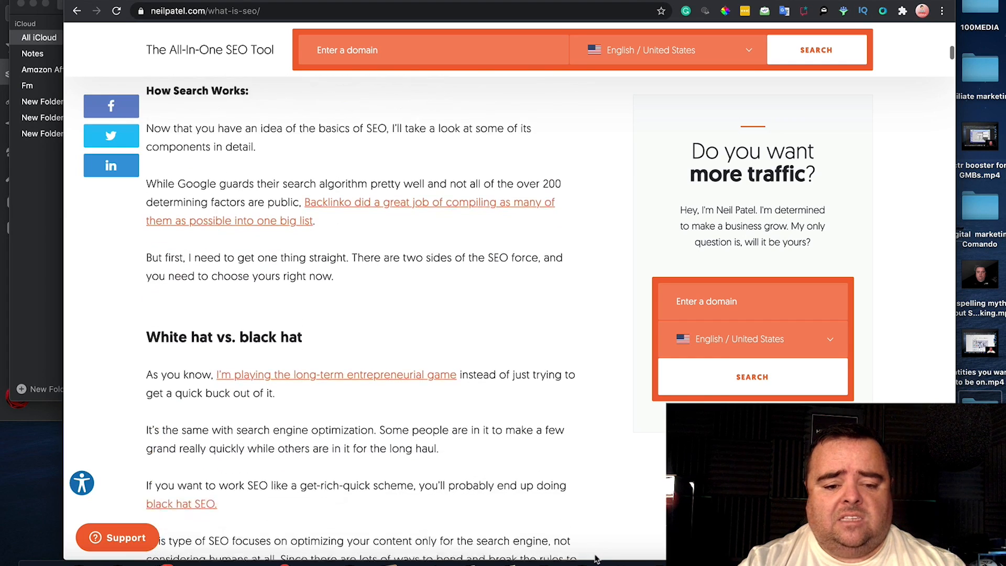
scroll("down", 3)
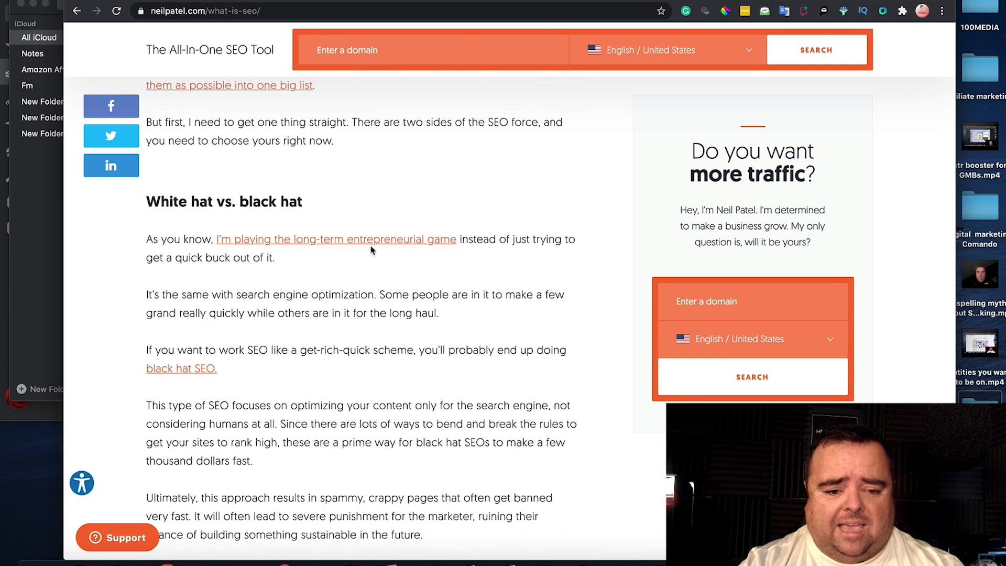
scroll("down", 3)
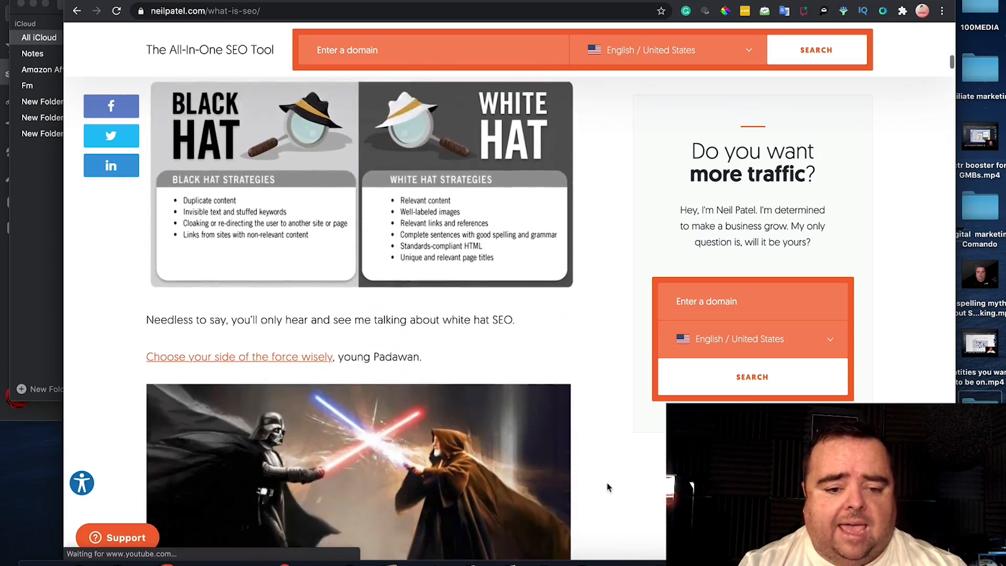
scroll("down", 3)
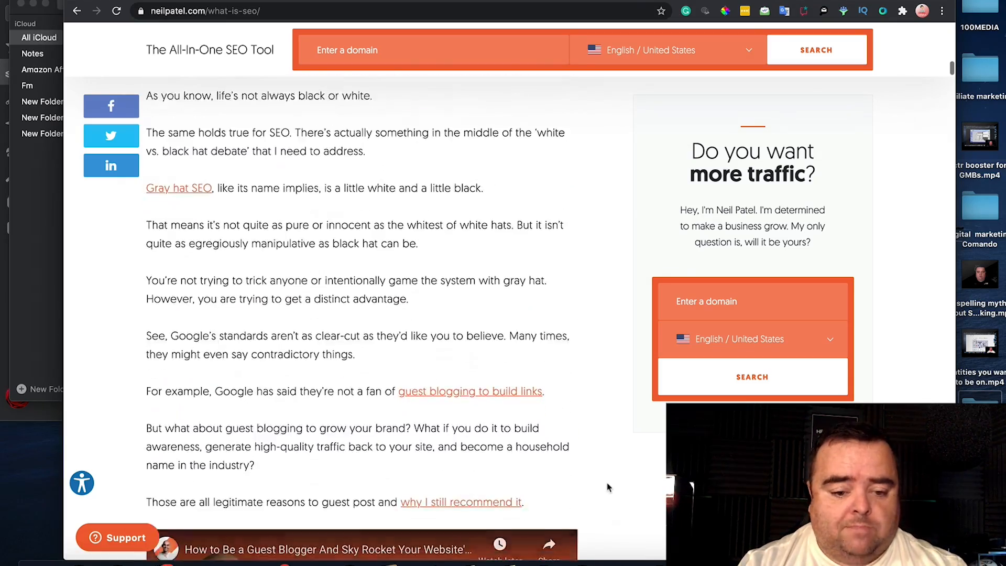
scroll("down", 3)
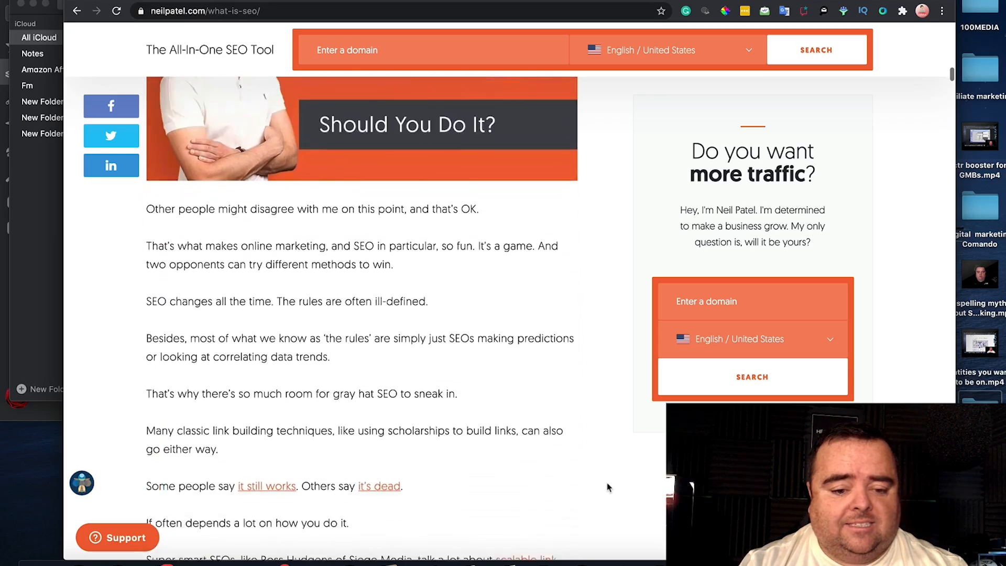
Step: Continue through the guide down to the On-Page SEO section
scroll("down", 3)
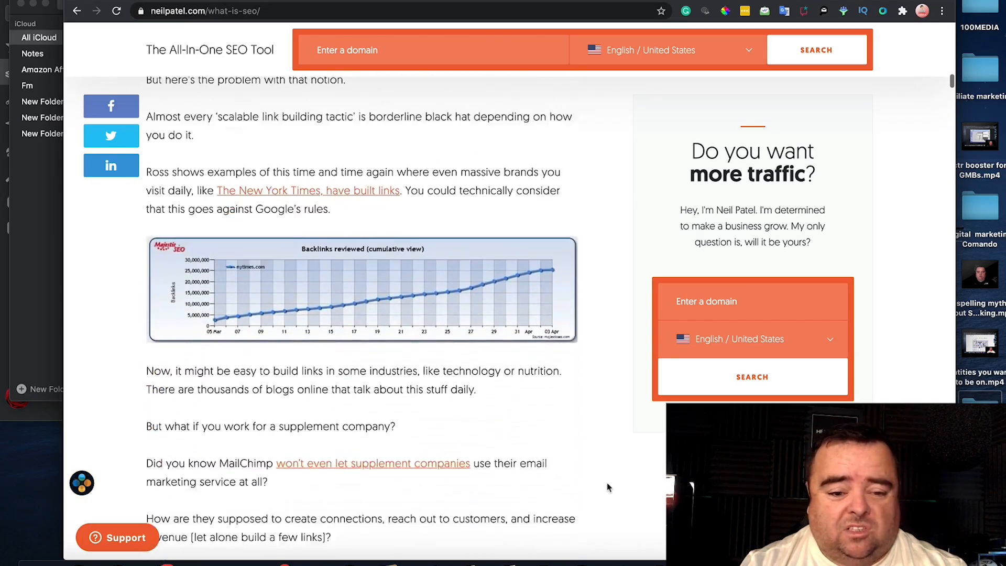
scroll("down", 3)
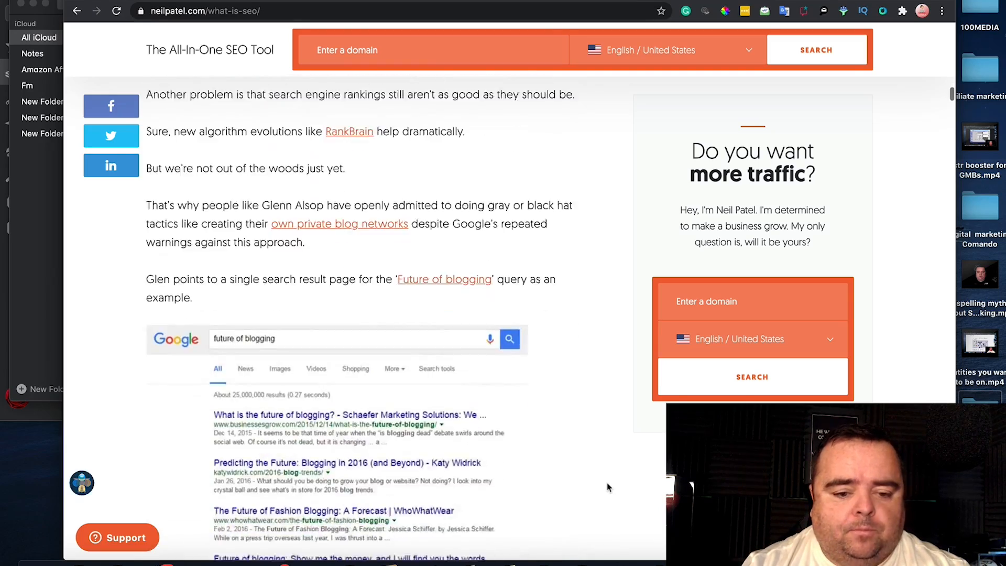
scroll("down", 3)
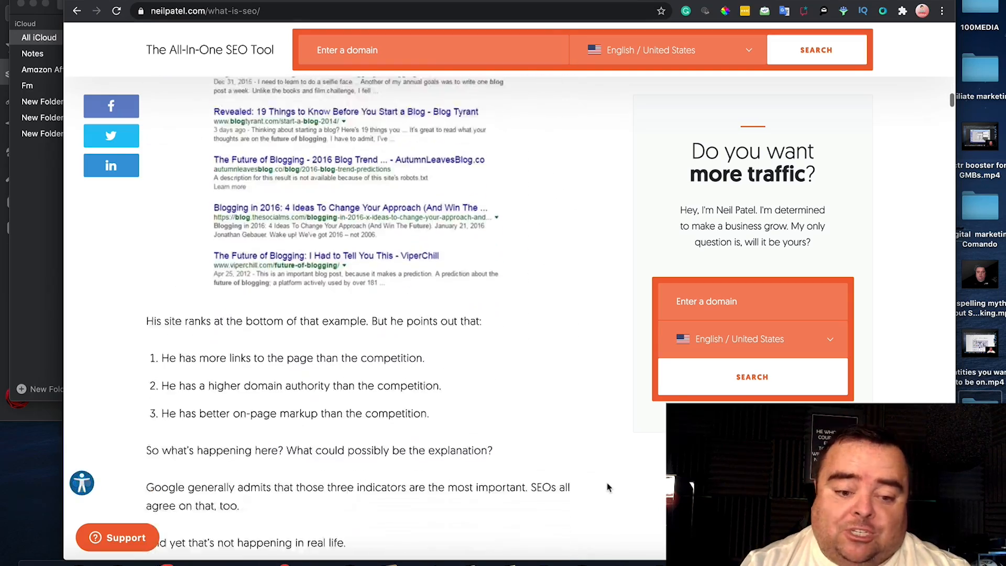
scroll("down", 3)
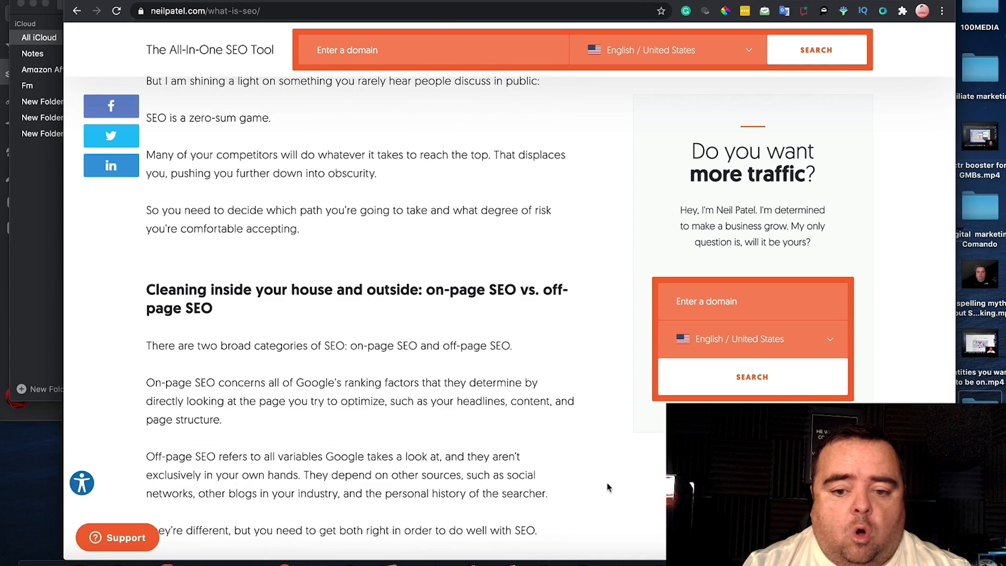
scroll("down", 3)
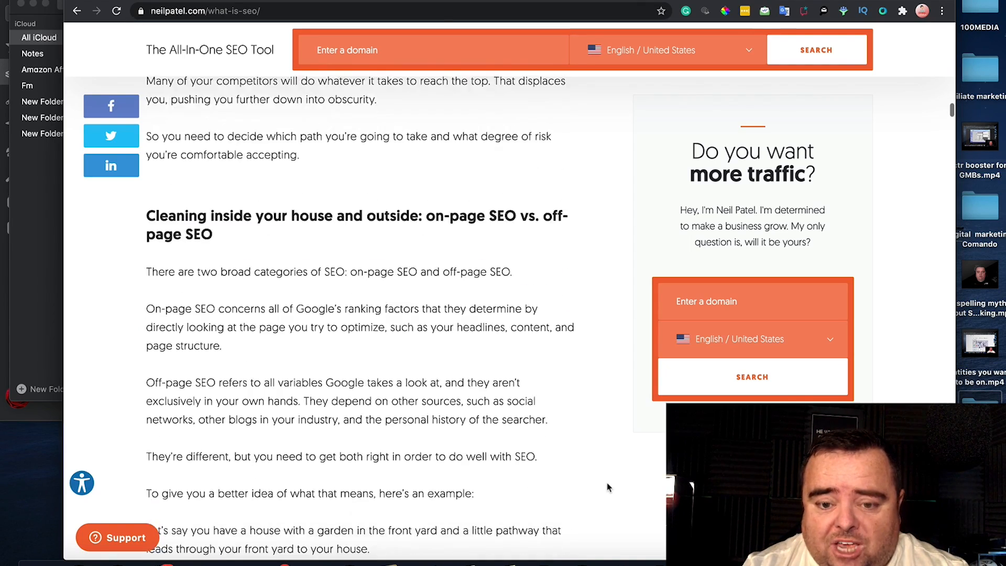
scroll("down", 3)
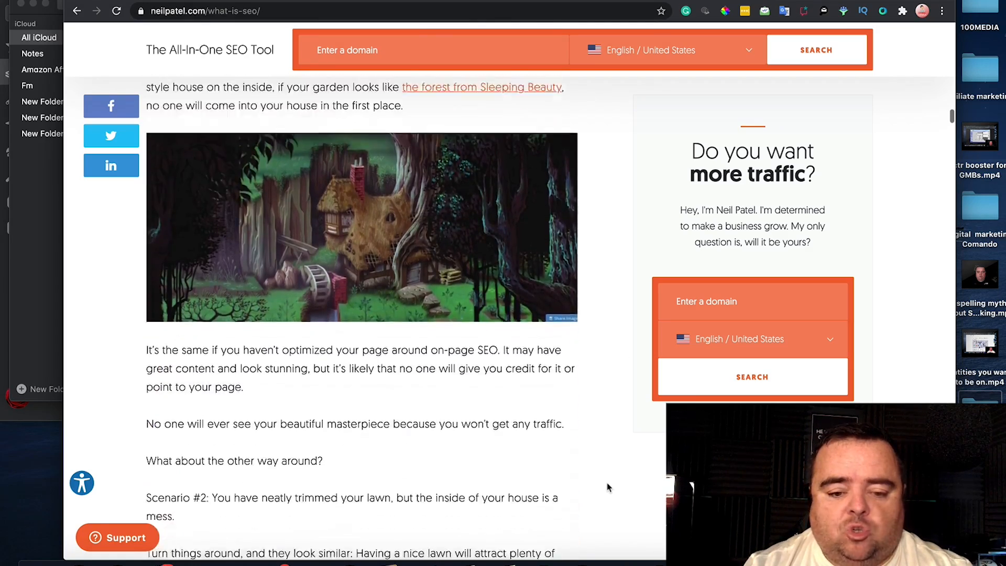
scroll("down", 3)
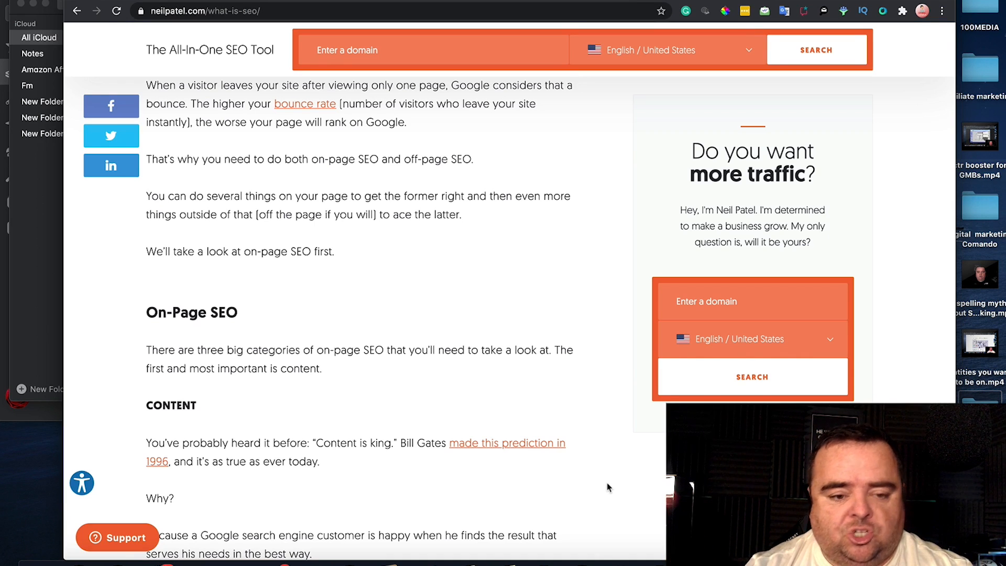
scroll("down", 3)
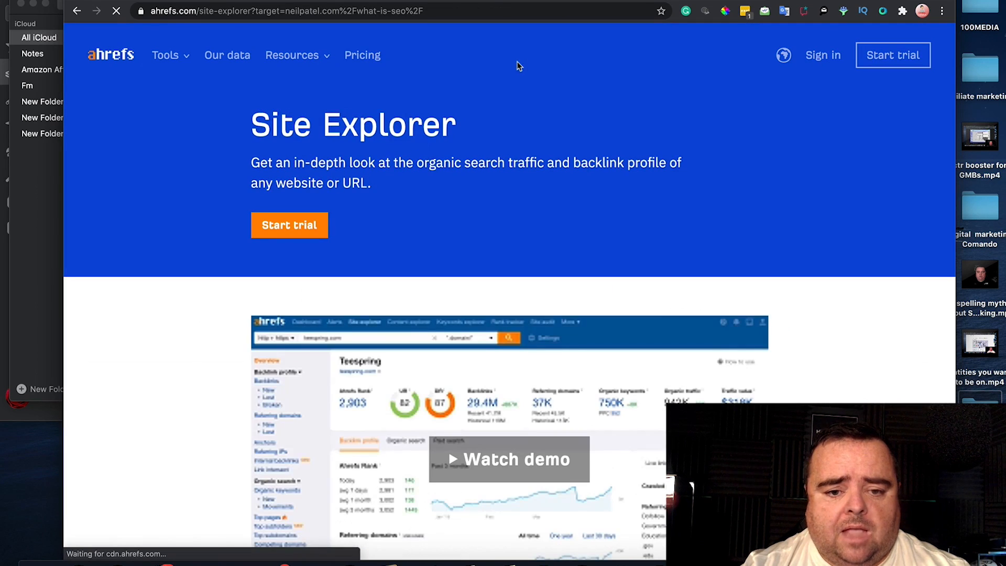
Step: Sign back in to Ahrefs and rerun the exact-URL overview for neilpatel.com/what-is-seo/ (3.9K keywords)
left_click(823, 55)
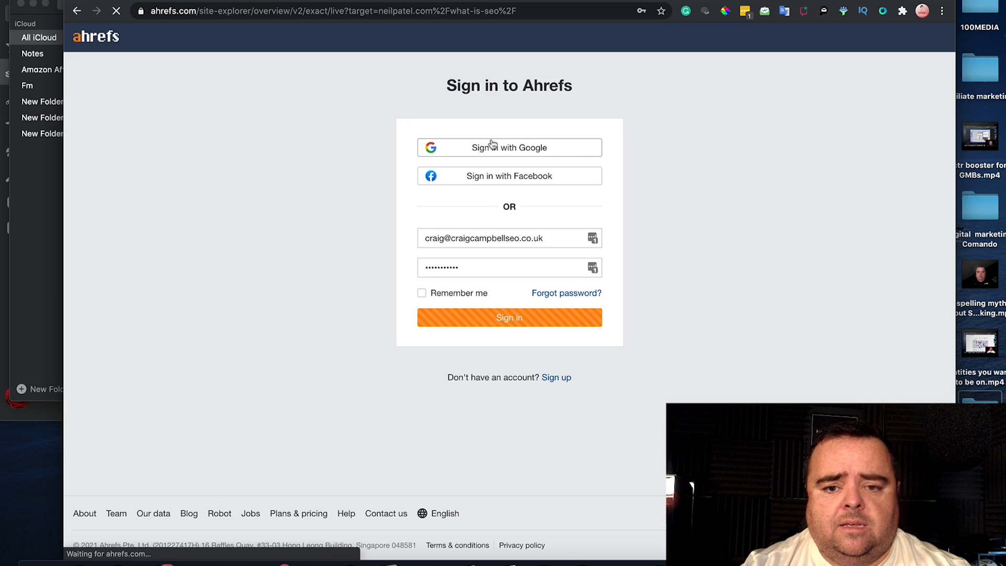
left_click(509, 317)
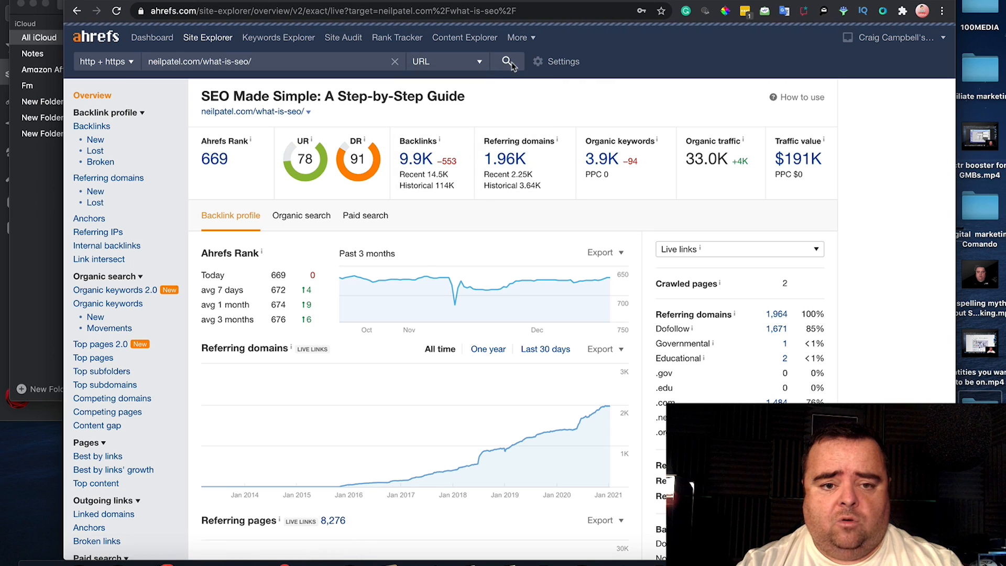
left_click(506, 61)
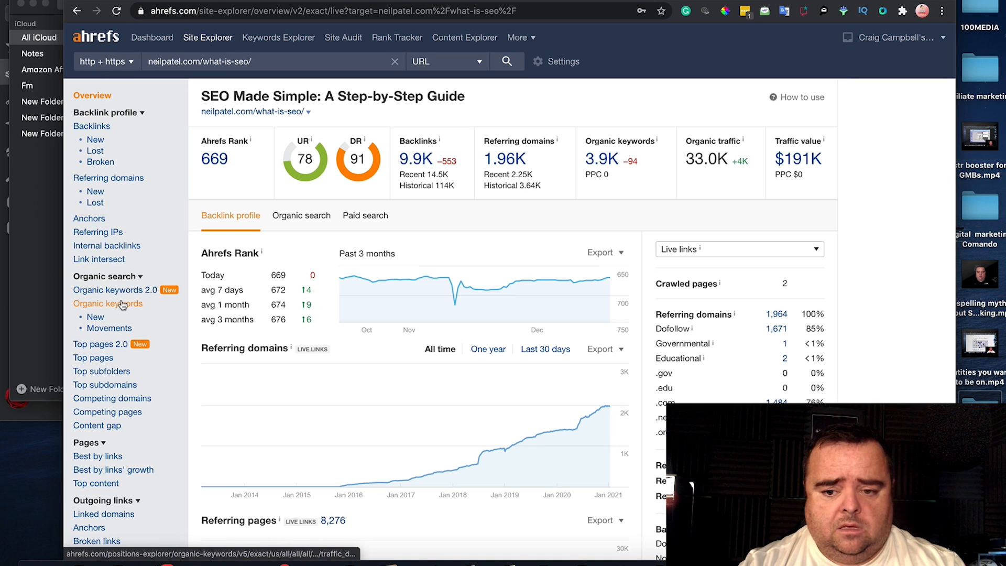
left_click(108, 304)
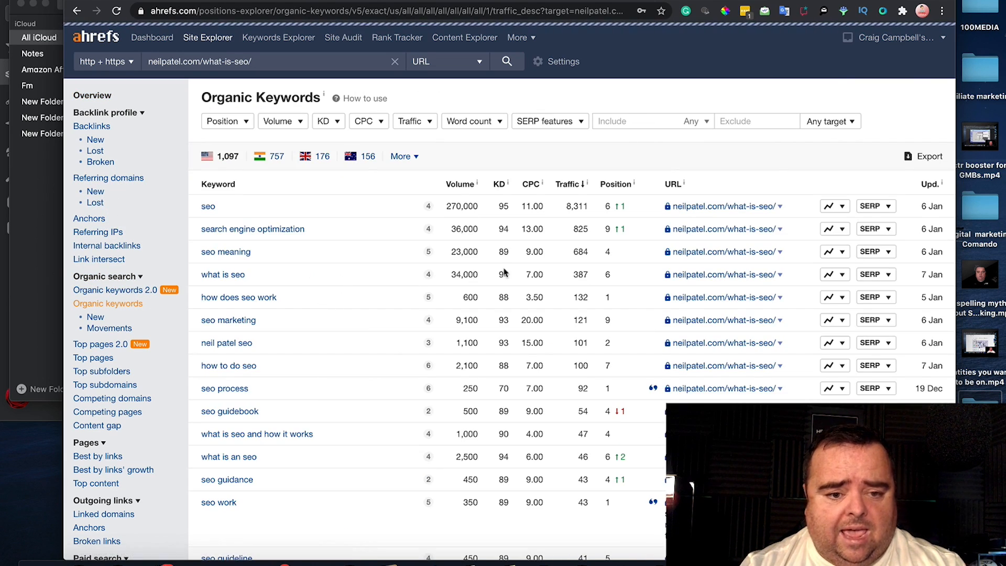
scroll("down", 3)
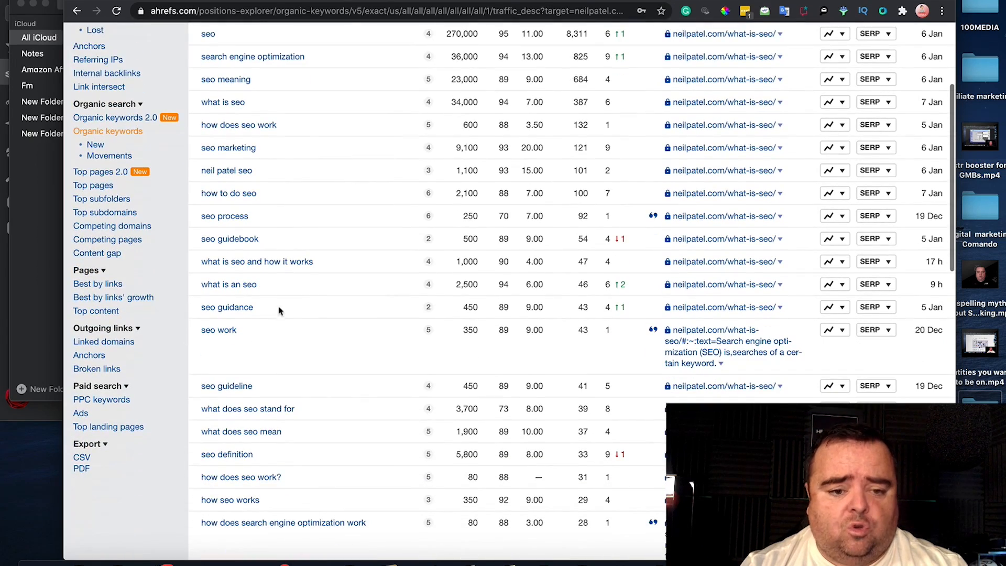
scroll("down", 3)
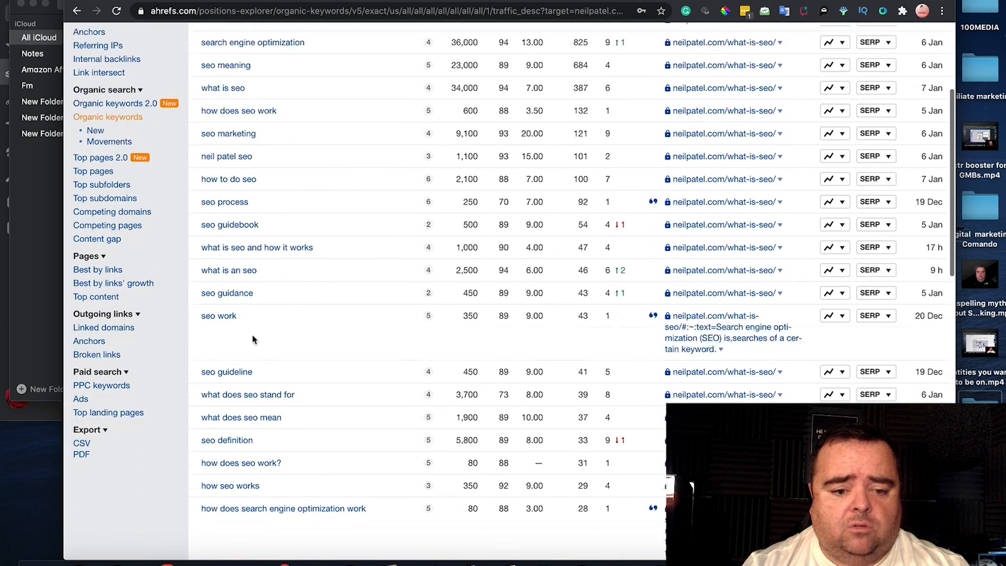
scroll("down", 3)
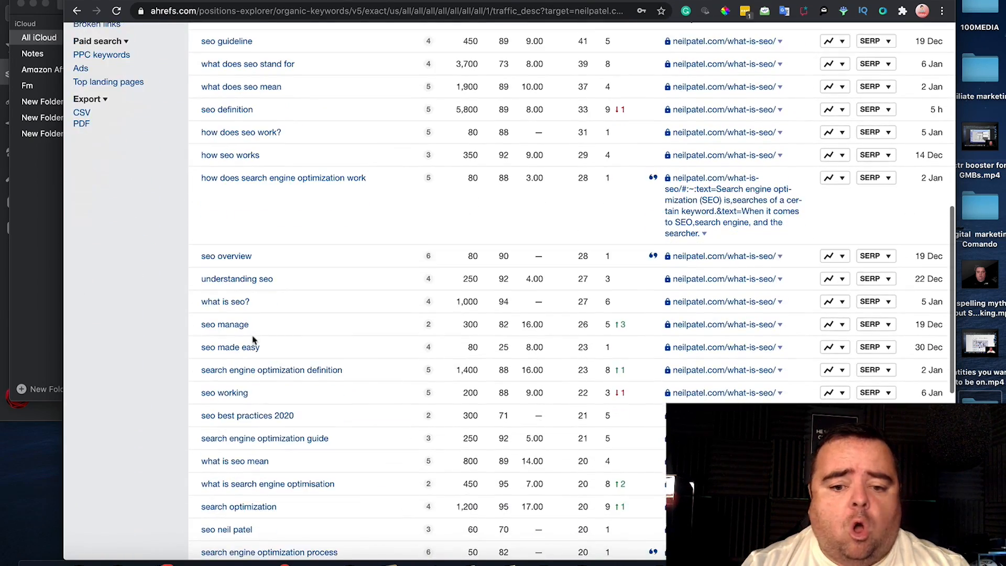
scroll("down", 3)
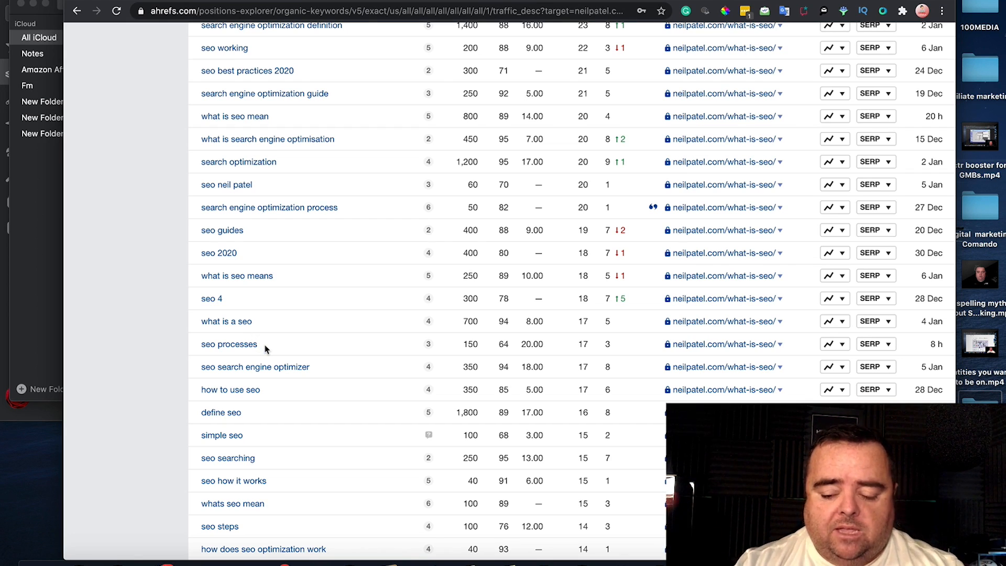
scroll("down", 3)
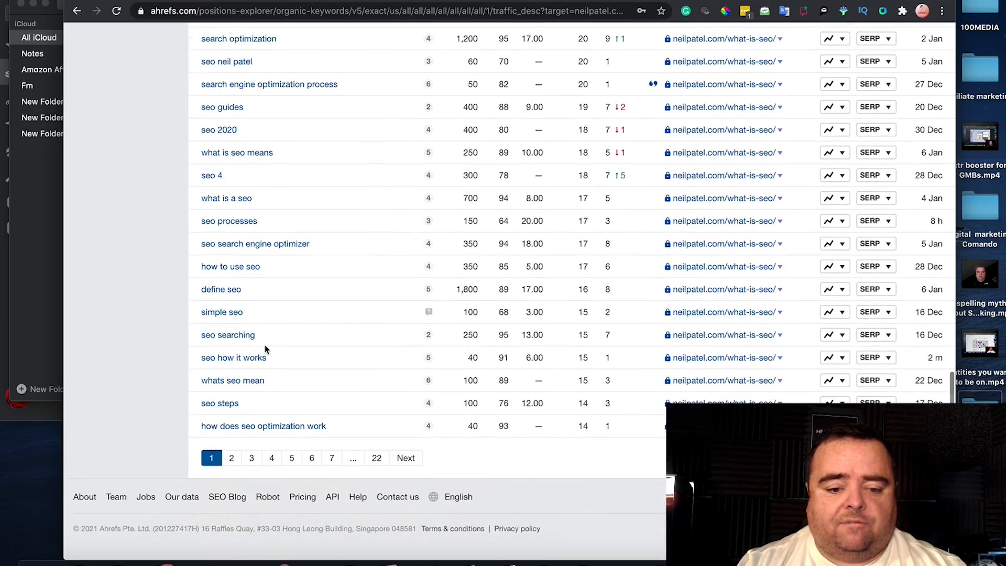
scroll("up", 3)
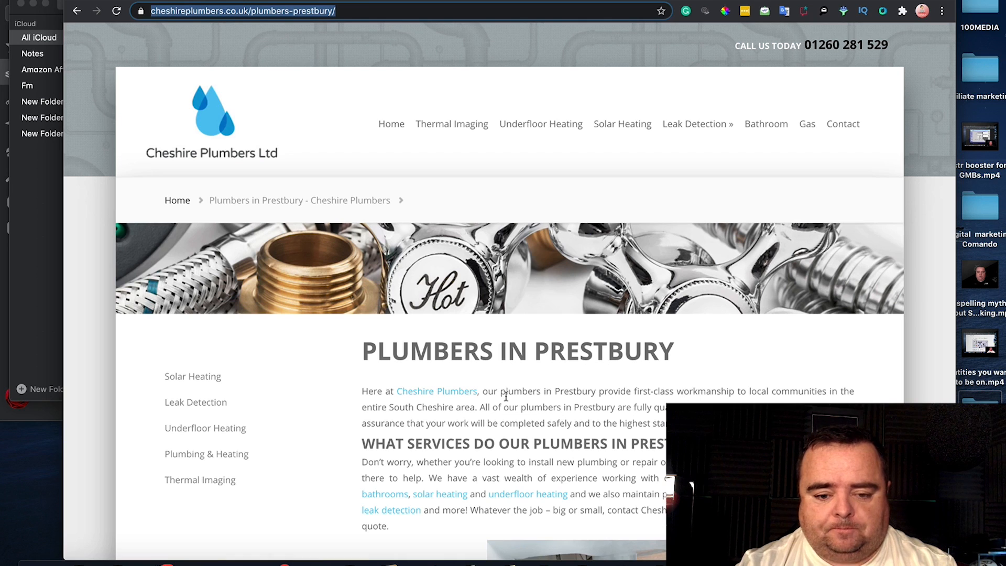
mouse_move(527, 493)
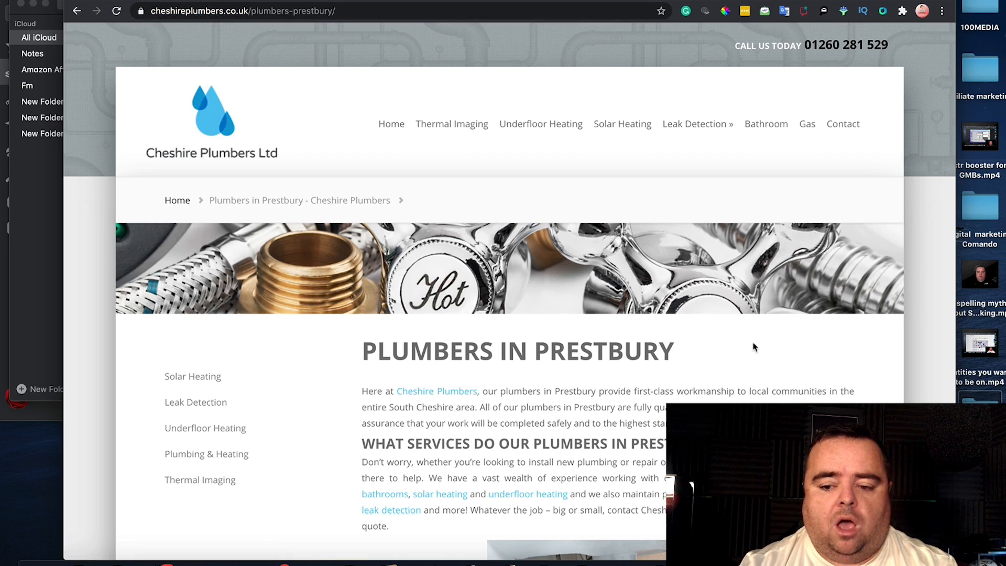
Step: Follow the in-text 'underfloor heating' link from the Plumbers in Prestbury page
scroll("down", 3)
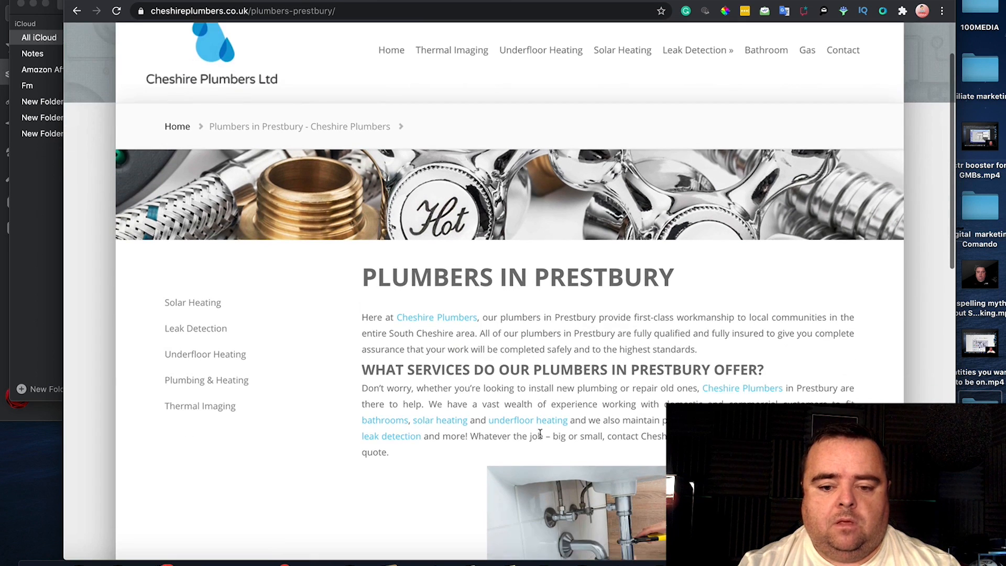
mouse_move(532, 425)
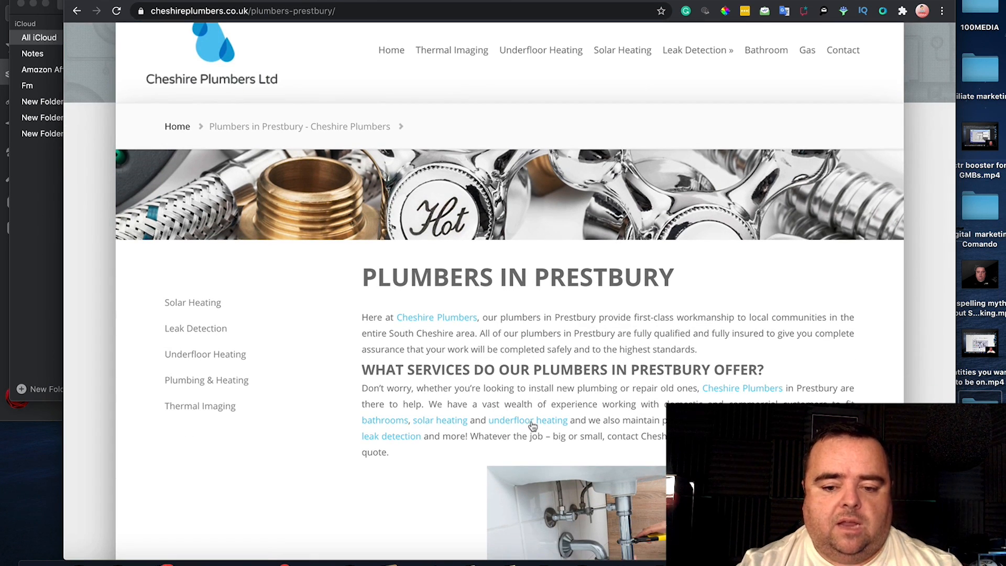
left_click(528, 420)
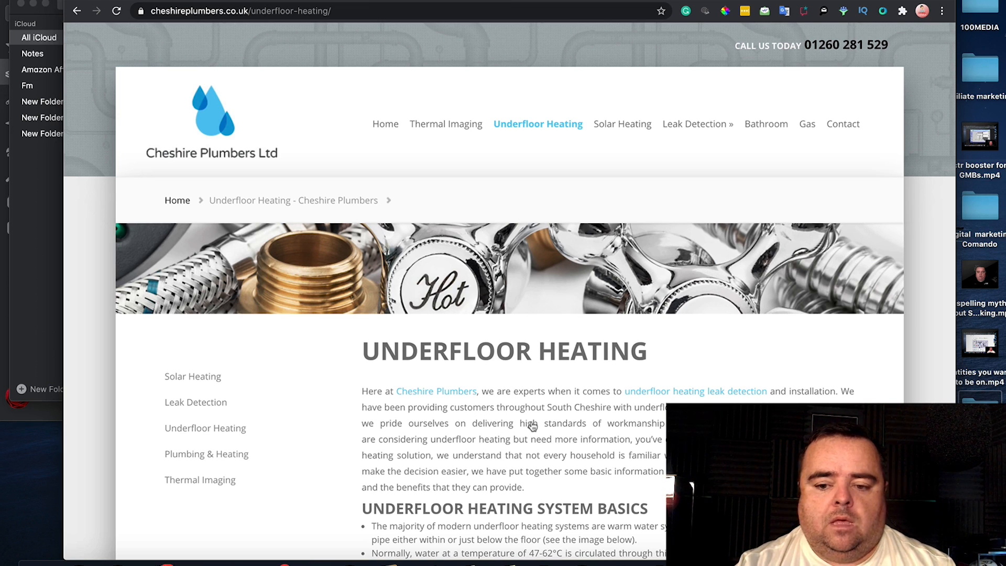
left_click(695, 391)
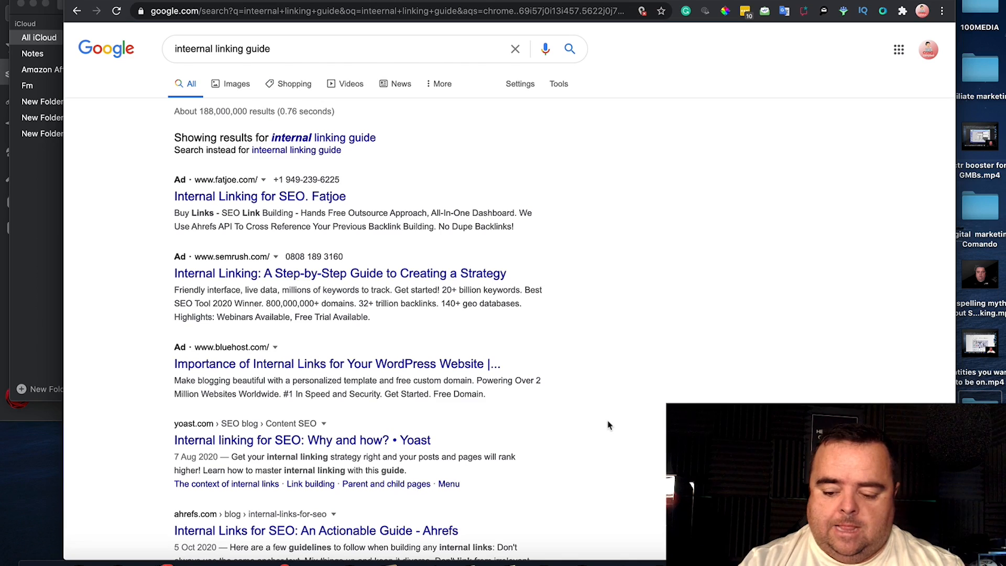
Step: Refine the Google query with 'iqseo' and open Andy Drinkwater's internal links for SEO guide
scroll("down", 3)
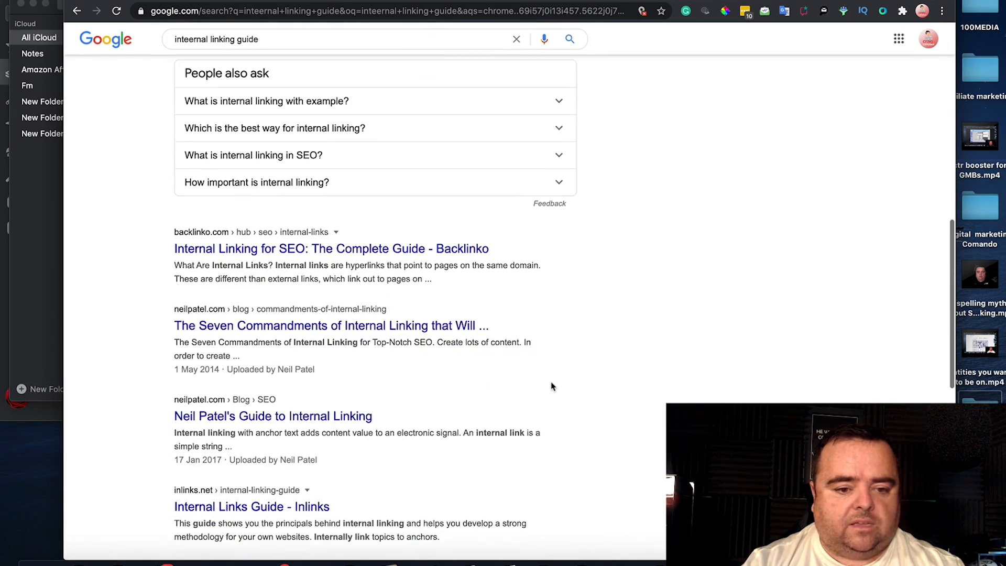
scroll("down", 3)
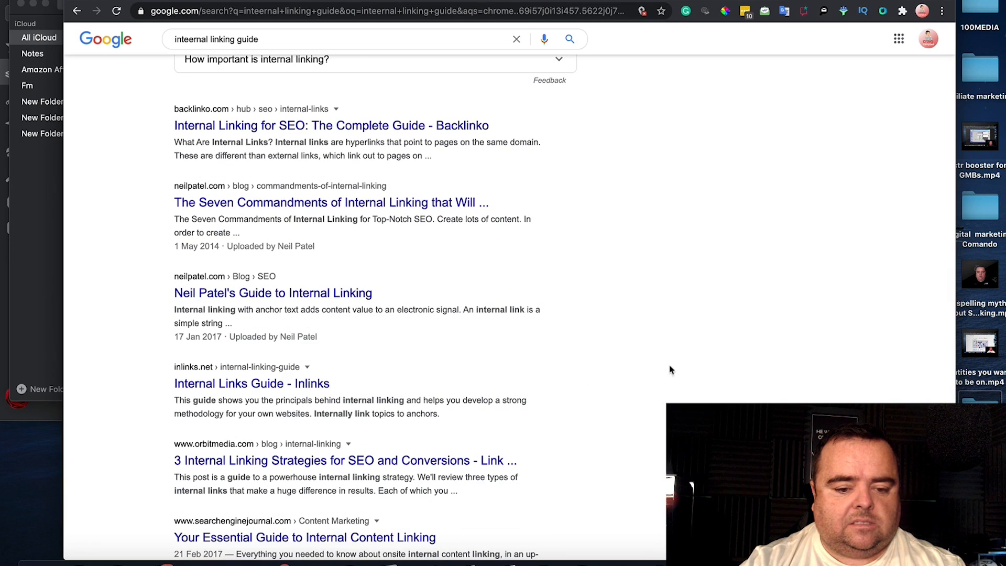
left_click(321, 38)
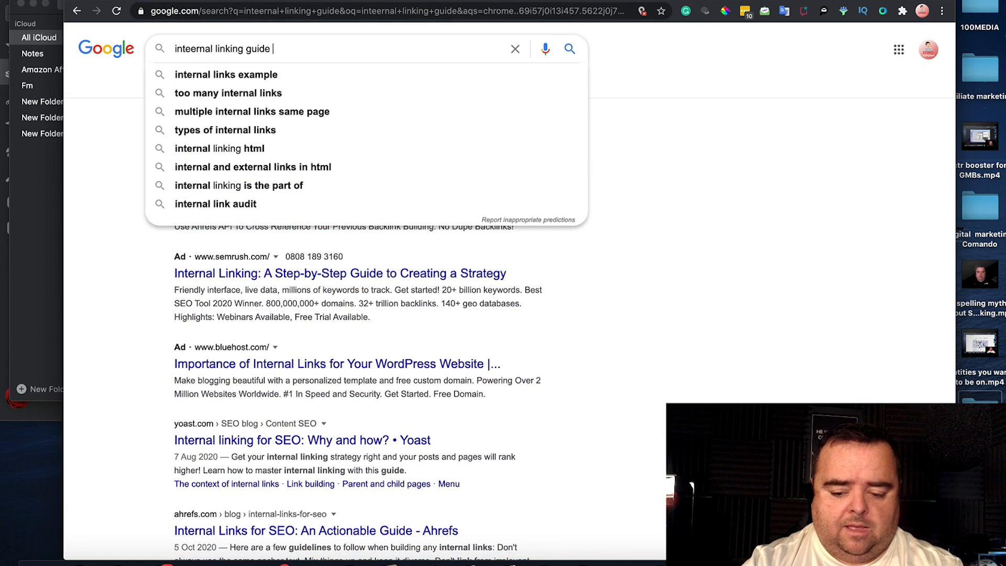
type("iqseo")
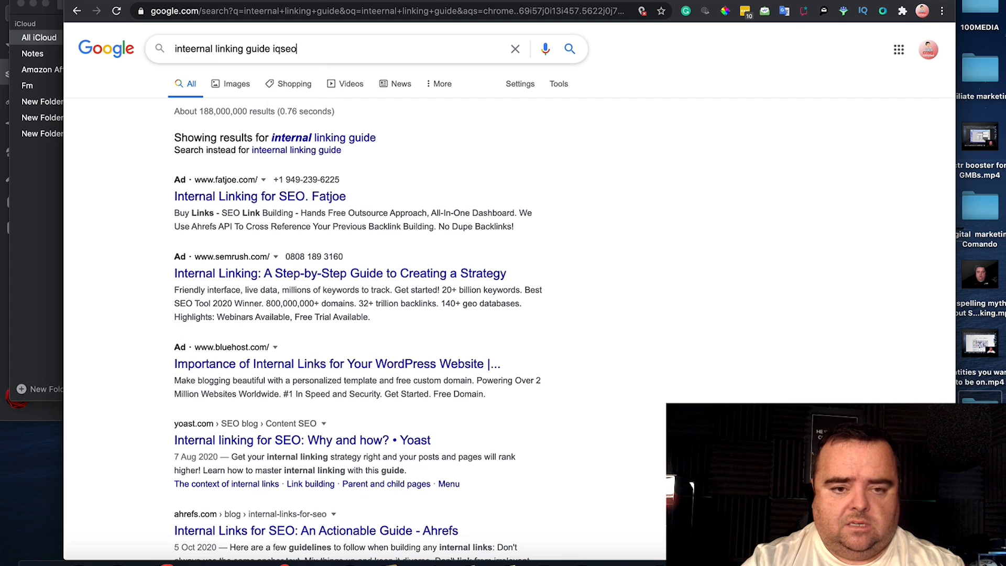
left_click(333, 137)
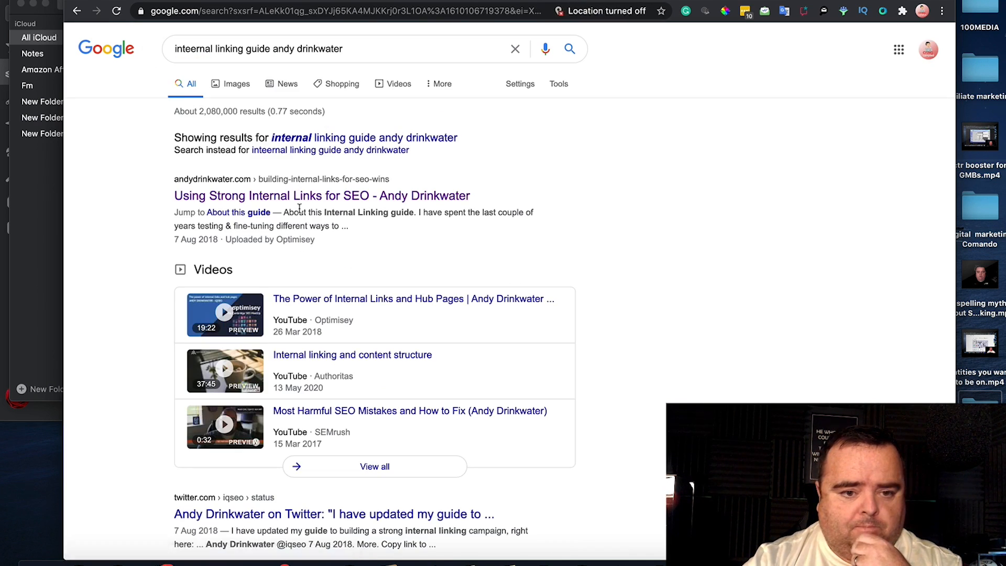
mouse_move(322, 196)
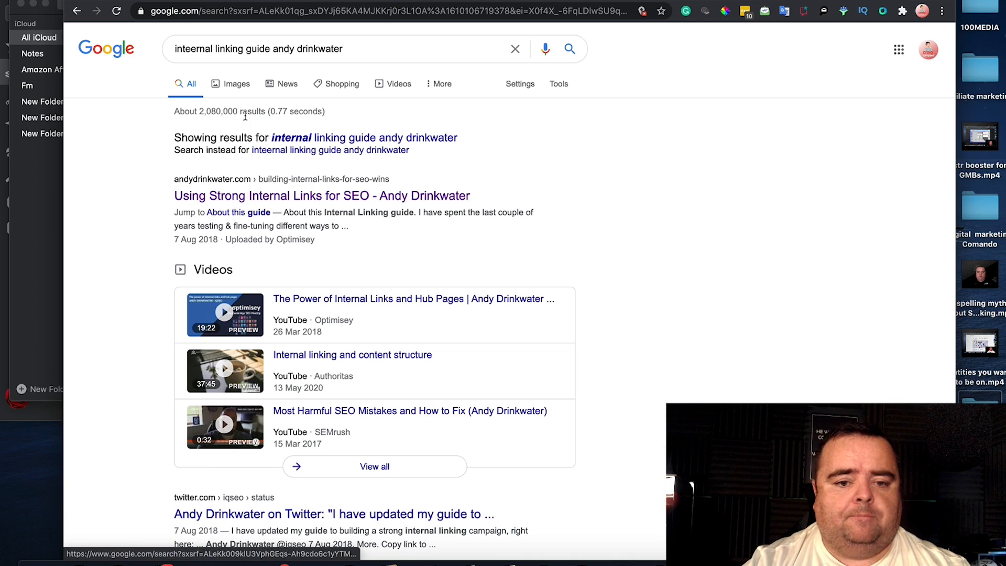
left_click(321, 196)
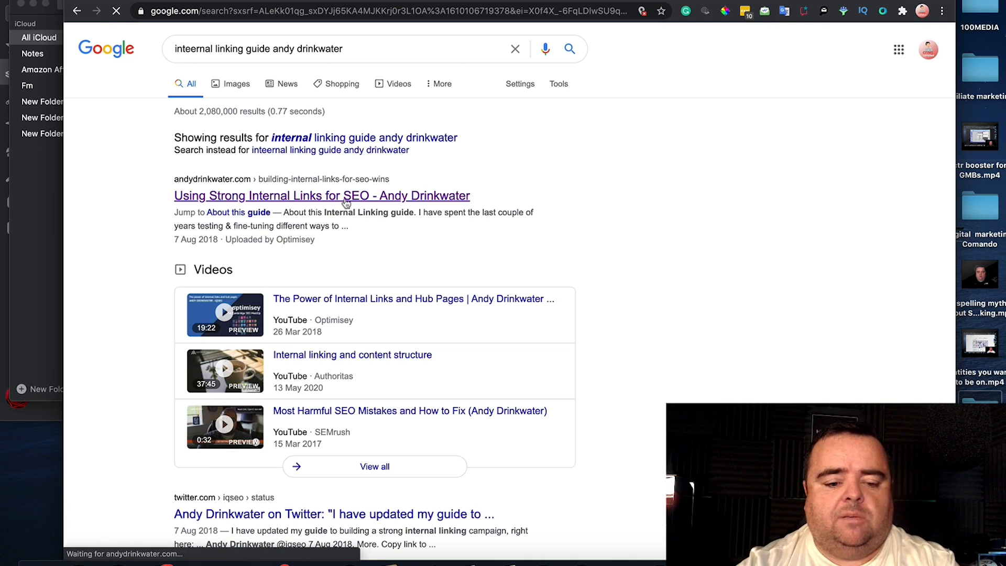
left_click(321, 195)
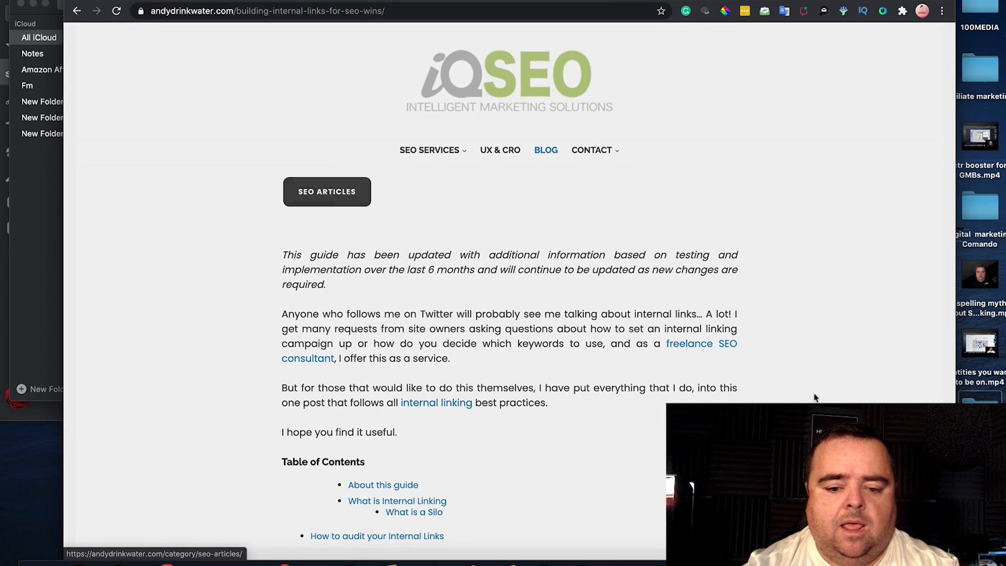
scroll("down", 3)
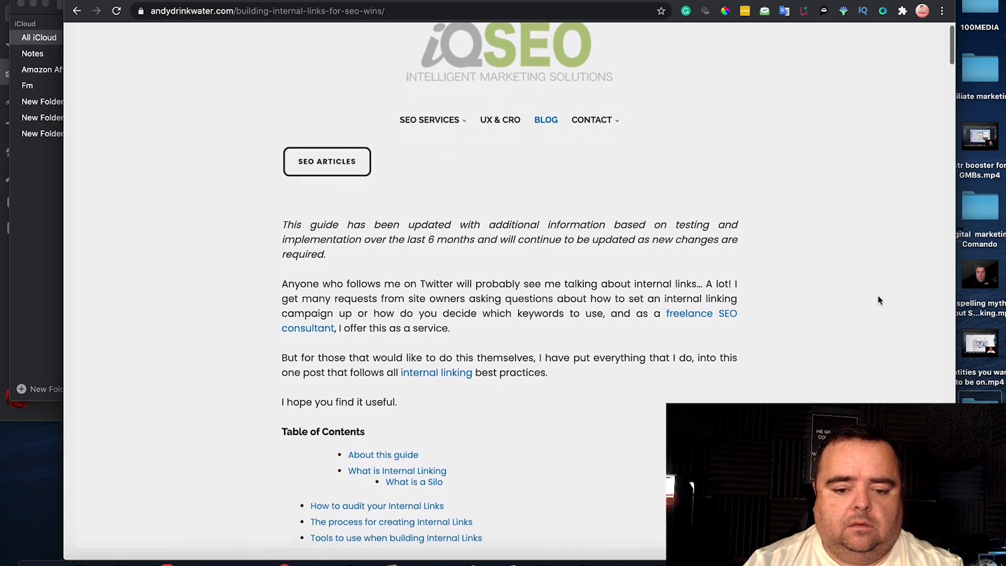
scroll("down", 3)
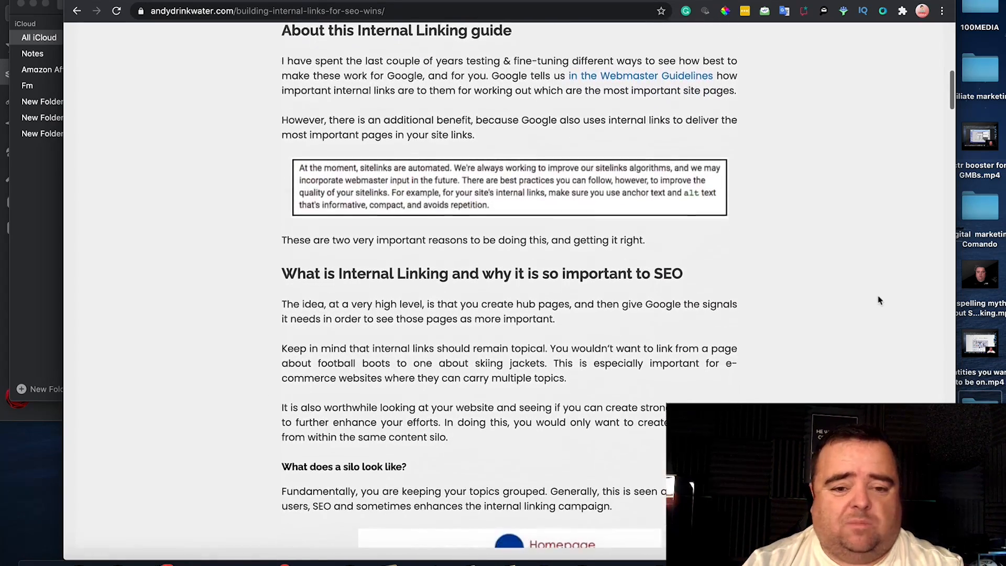
scroll("down", 3)
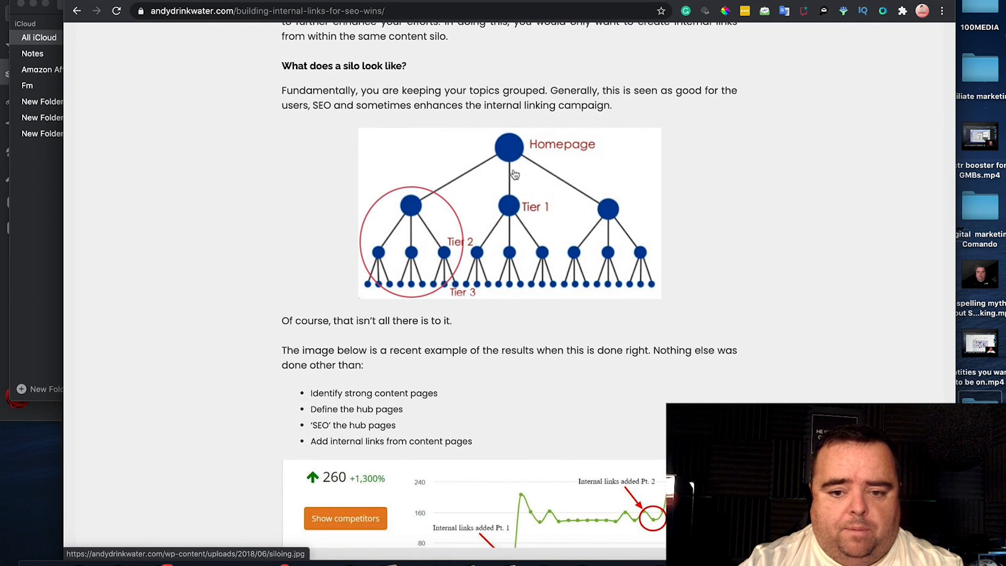
mouse_move(650, 209)
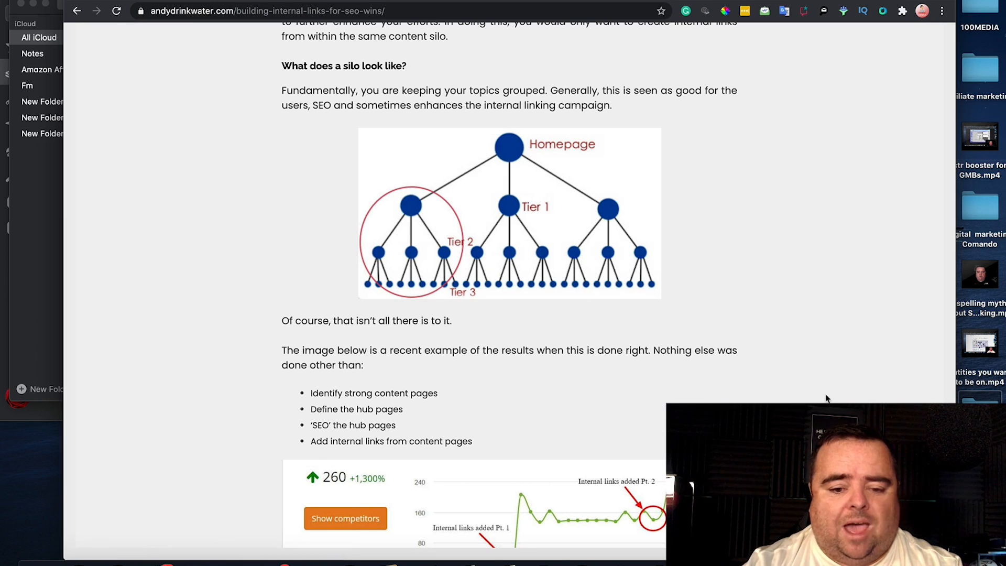
scroll("down", 3)
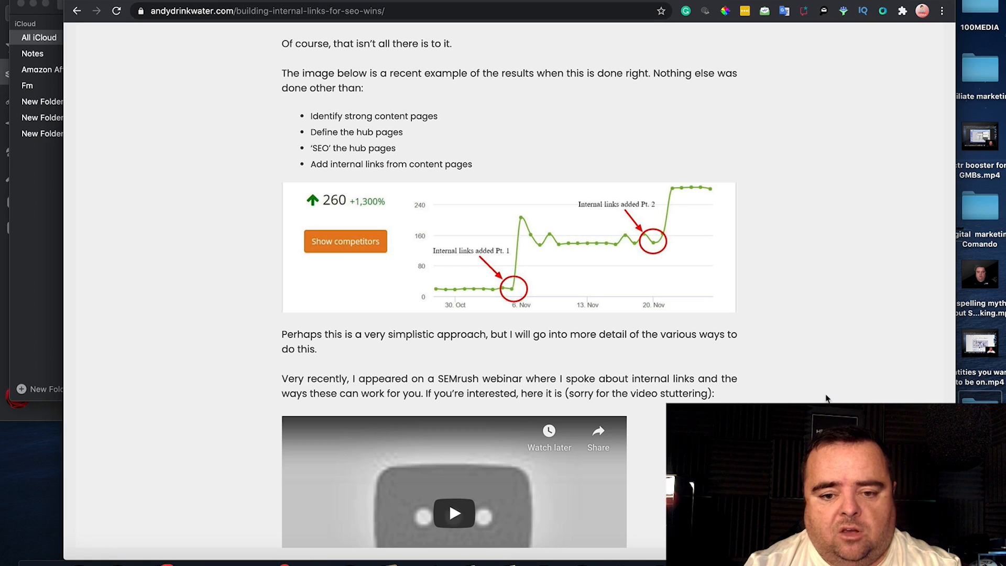
mouse_move(513, 286)
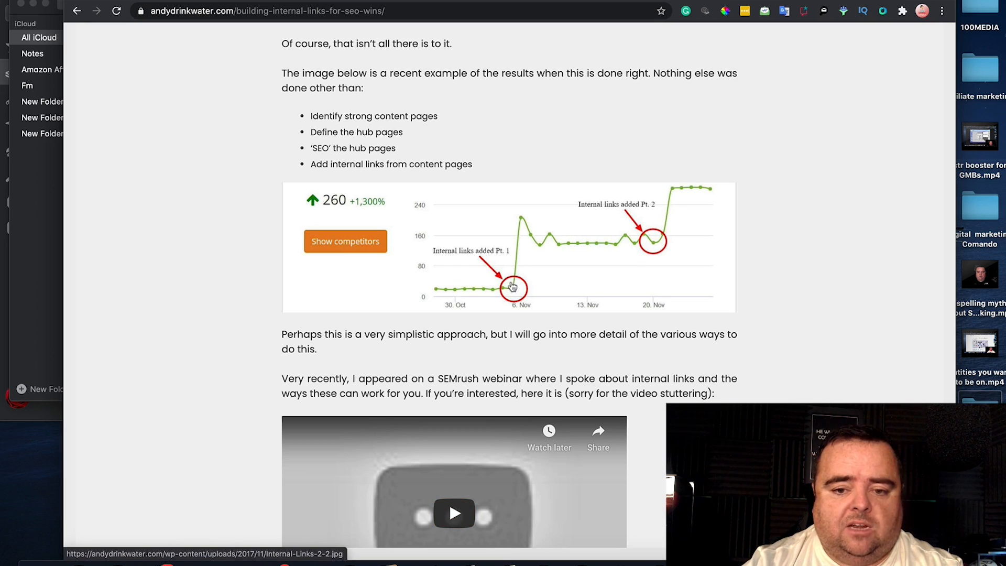
mouse_move(523, 221)
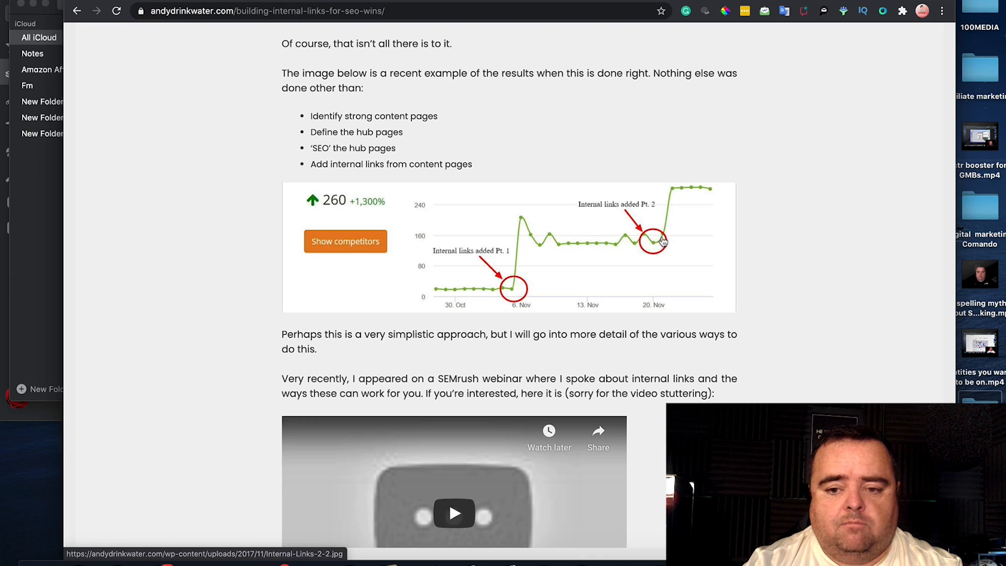
scroll("down", 3)
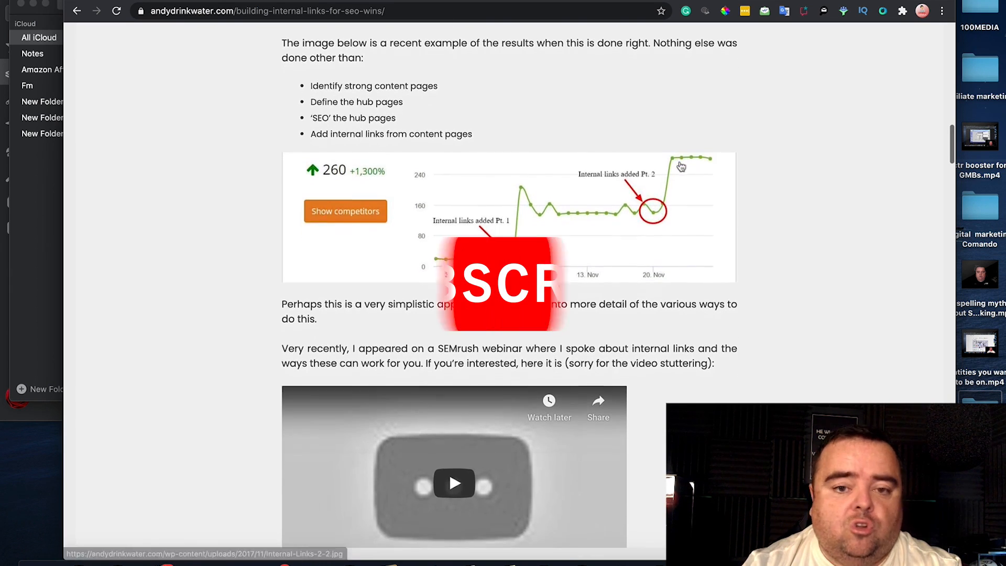
scroll("down", 3)
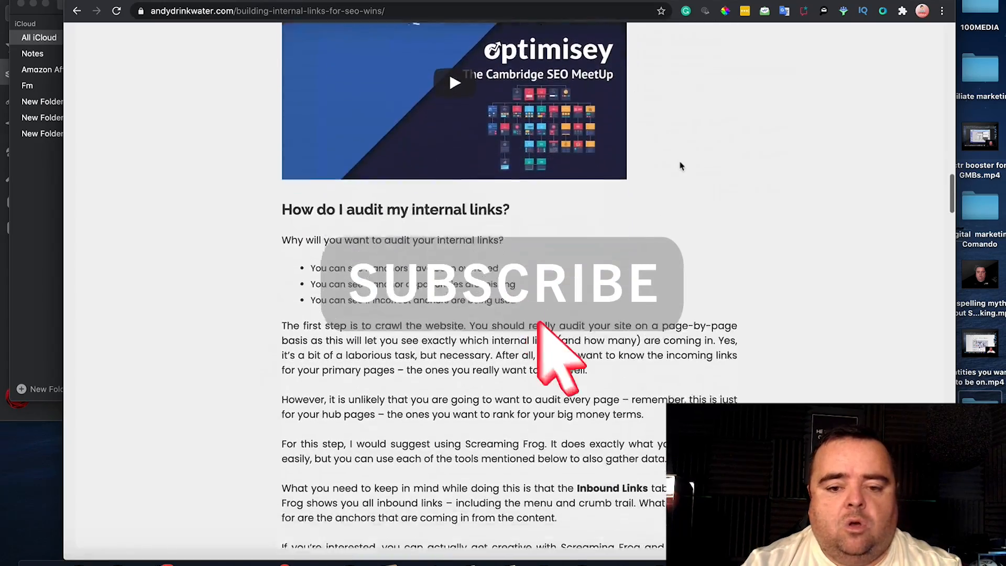
scroll("down", 3)
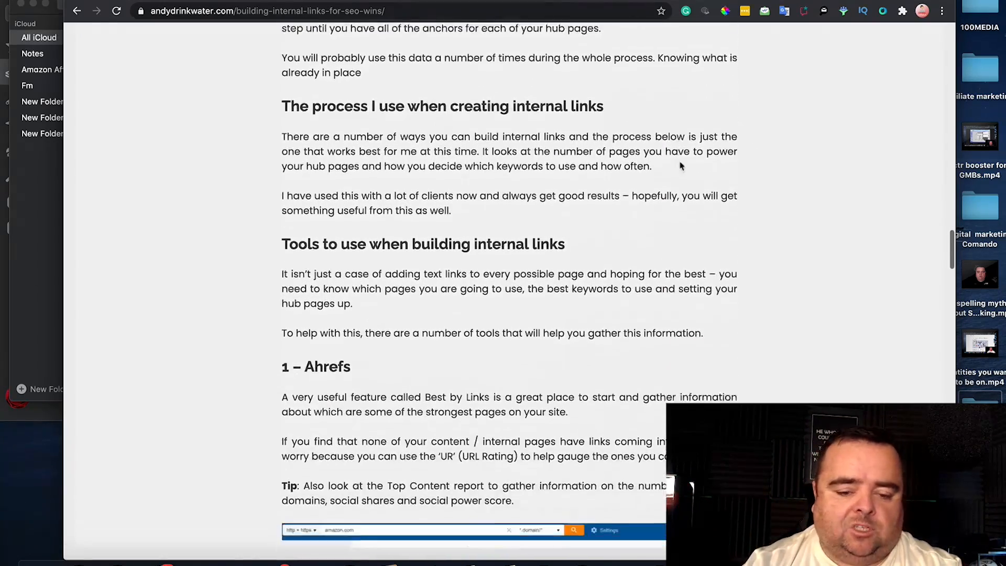
scroll("down", 3)
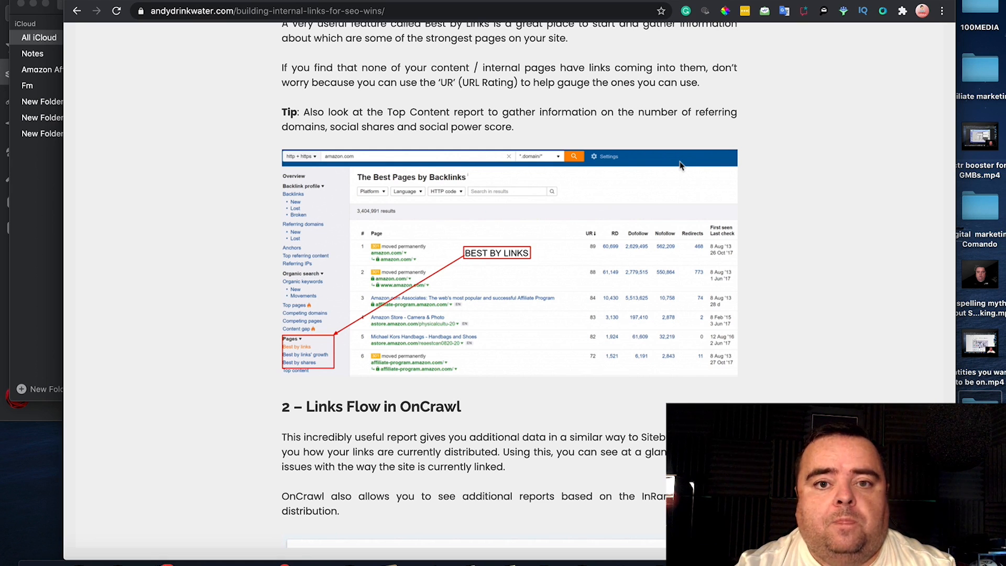
mouse_move(654, 102)
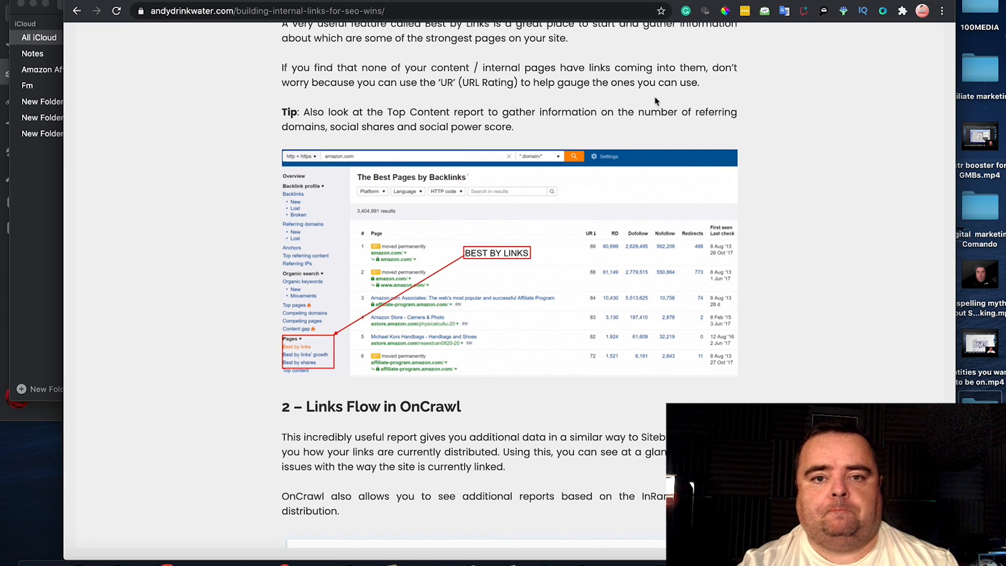